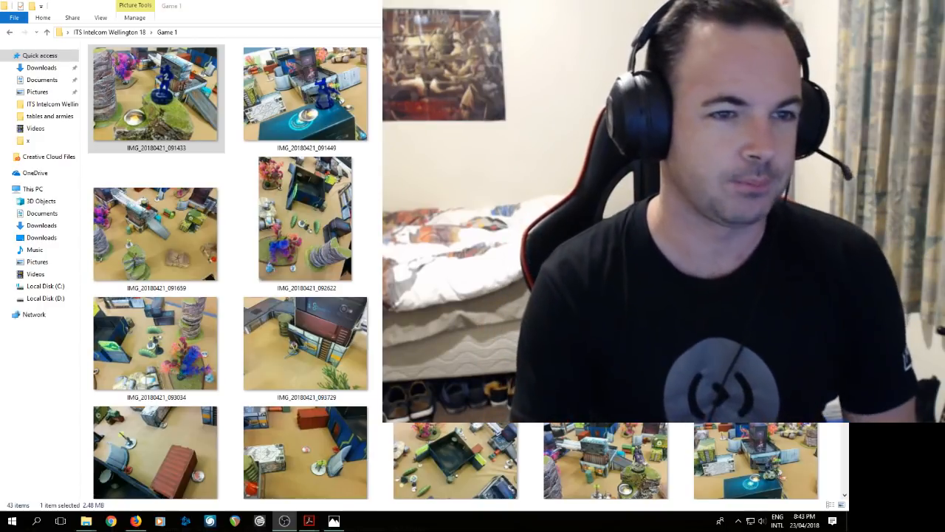
- Open the first battlefield photo of the table at full size
{"action": "double_click", "coordinate": [304, 95]}
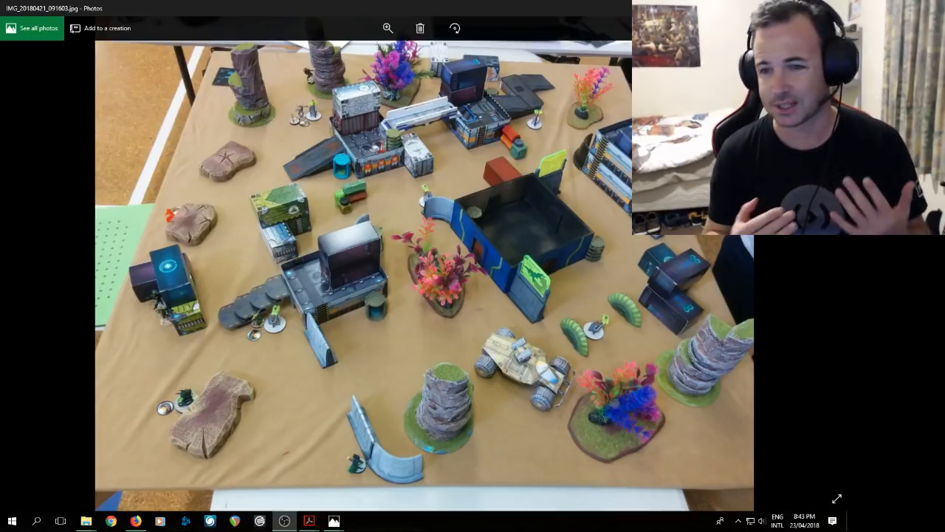
{"action": "mouse_move", "coordinate": [582, 9]}
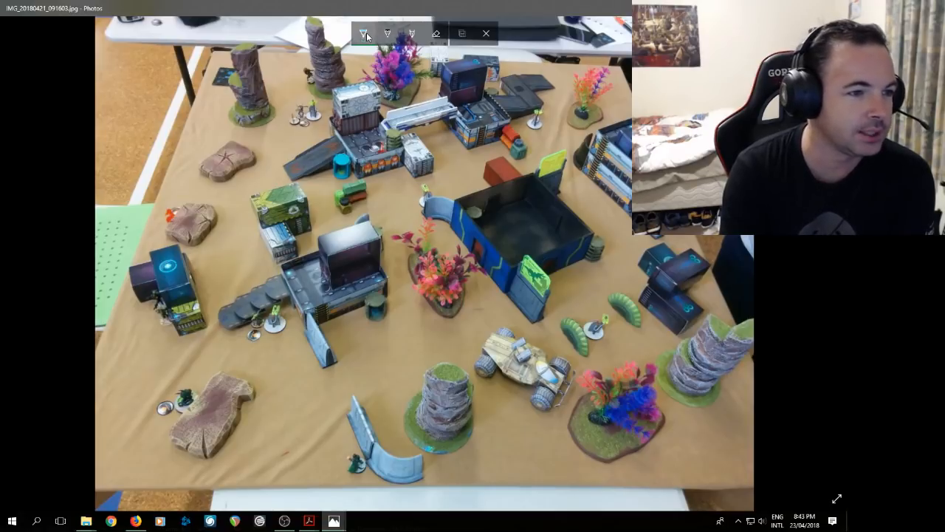
- Pick the pink ink pen to start marking unit positions on the photo
{"action": "left_click", "coordinate": [363, 33]}
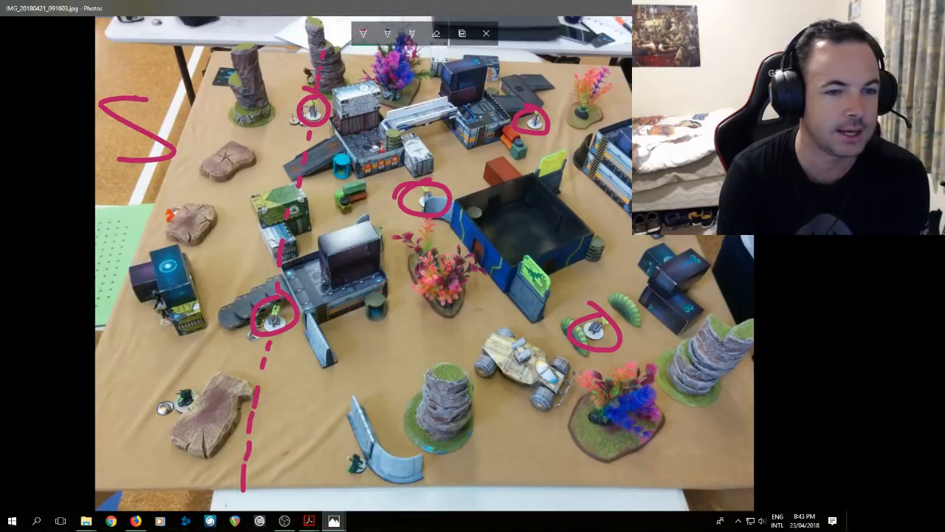
{"action": "mouse_move", "coordinate": [672, 308]}
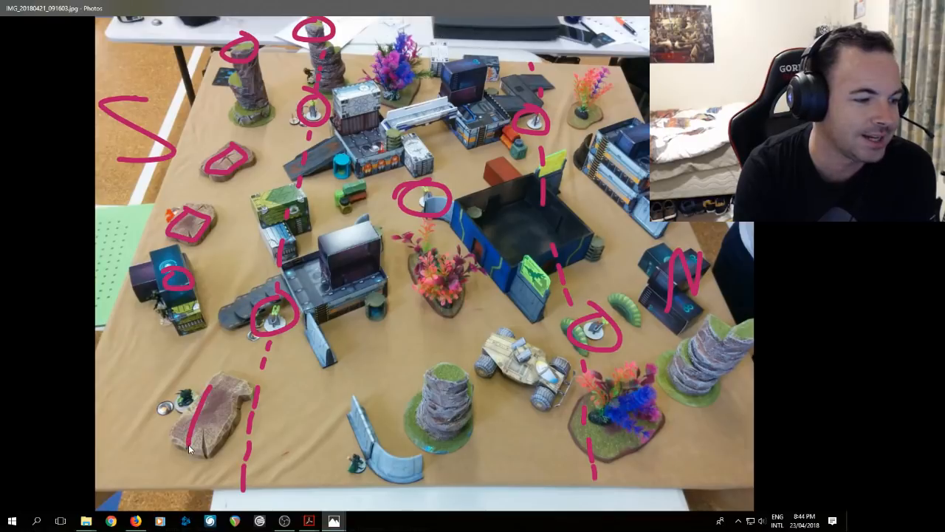
- Outline the lower-left rock in pink, then close drawing to trigger the leave-without-saving prompt
{"action": "left_click_drag", "start_coordinate": [192, 384], "coordinate": [248, 440]}
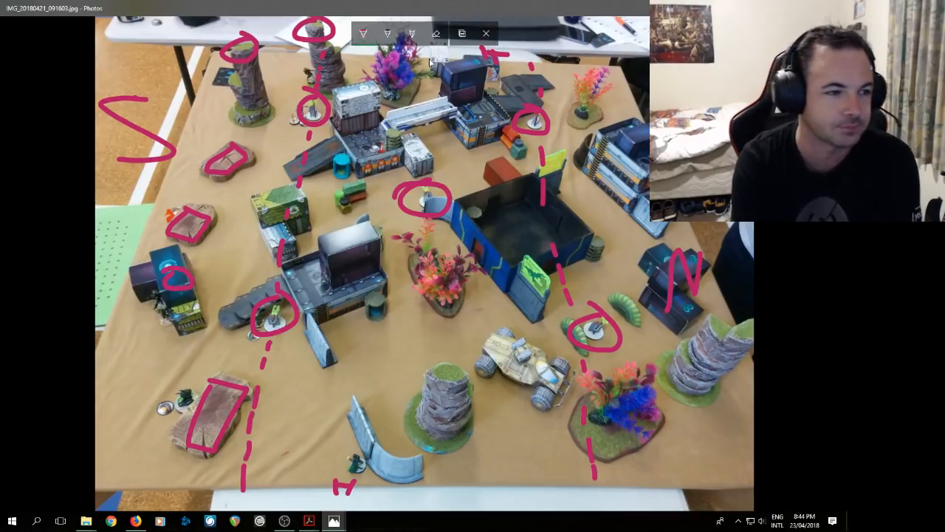
{"action": "left_click", "coordinate": [485, 33]}
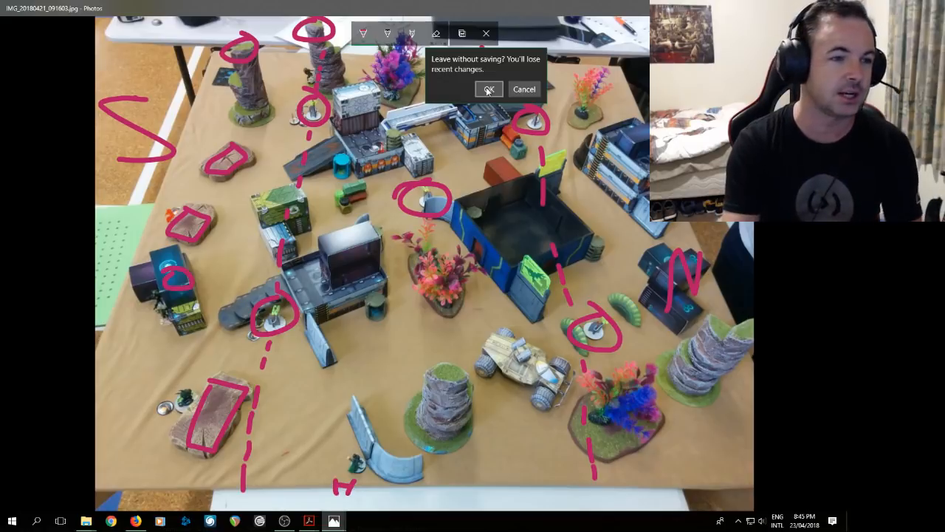
- Confirm leaving without saving so the inked marks are discarded
{"action": "left_click", "coordinate": [489, 89]}
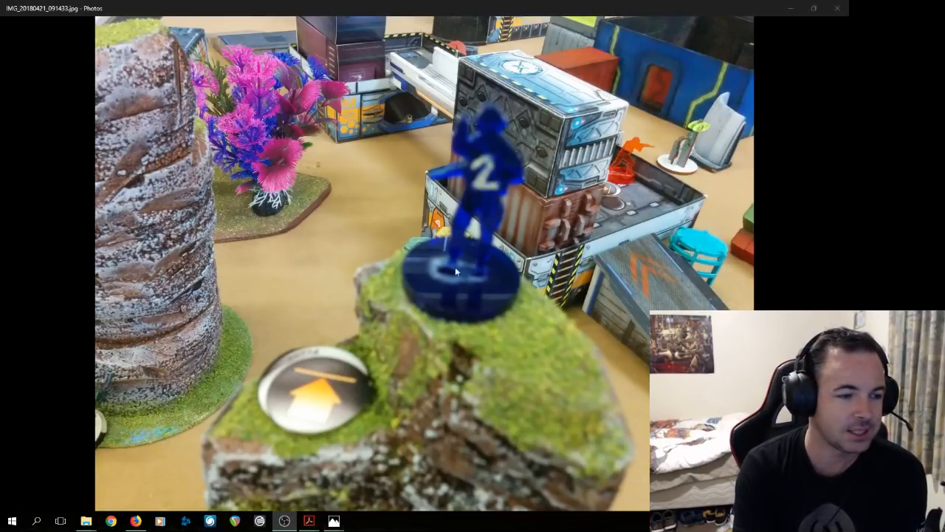
{"action": "mouse_move", "coordinate": [481, 287]}
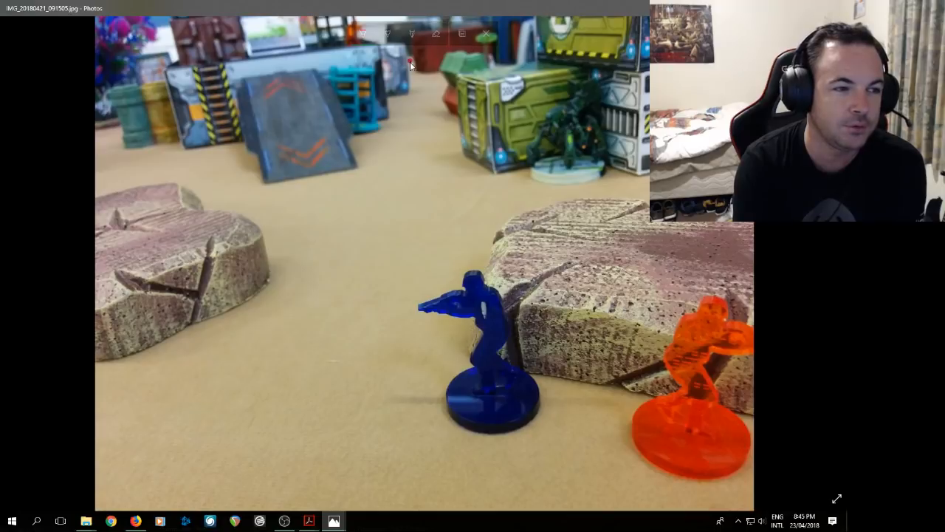
- Draw a dashed sight line down to the blue figure and a solid line from the orange figure to it
{"action": "left_click_drag", "start_coordinate": [410, 62], "coordinate": [440, 199]}
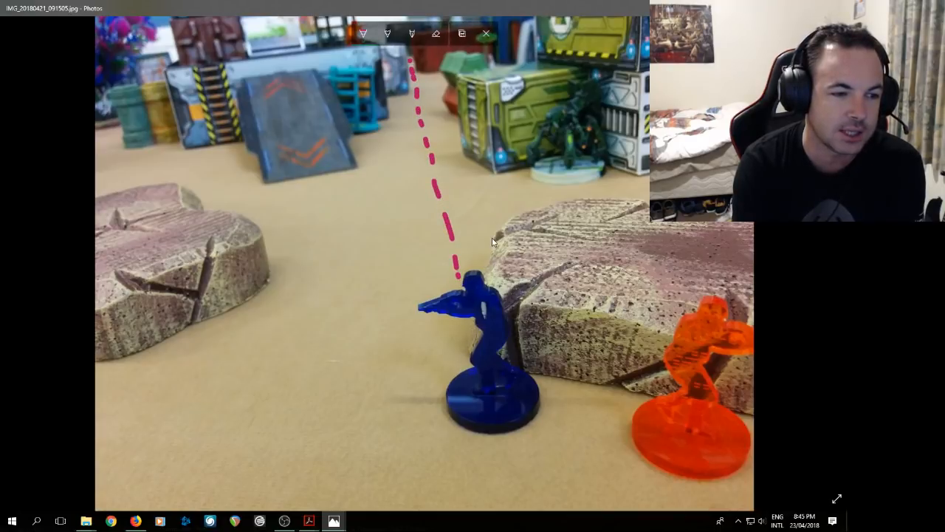
{"action": "left_click_drag", "start_coordinate": [495, 236], "coordinate": [679, 369]}
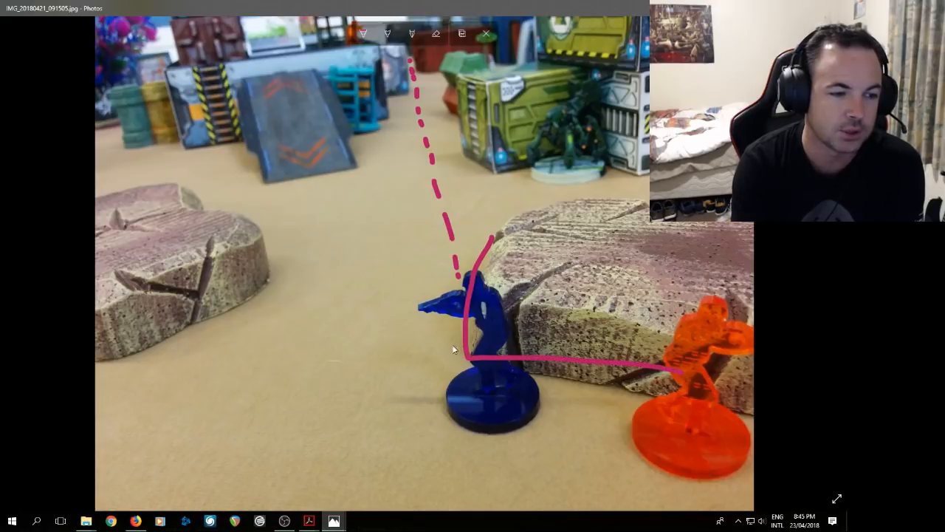
{"action": "mouse_move", "coordinate": [425, 218]}
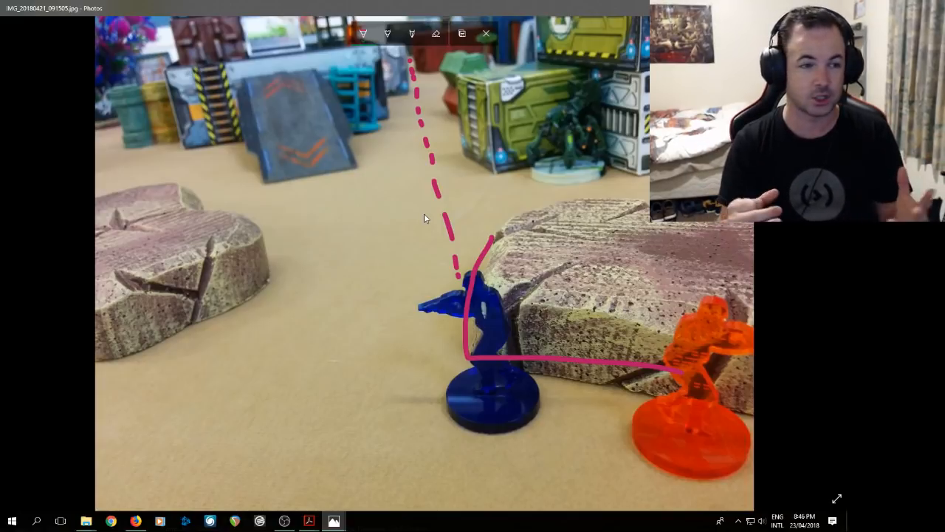
{"action": "mouse_move", "coordinate": [412, 177]}
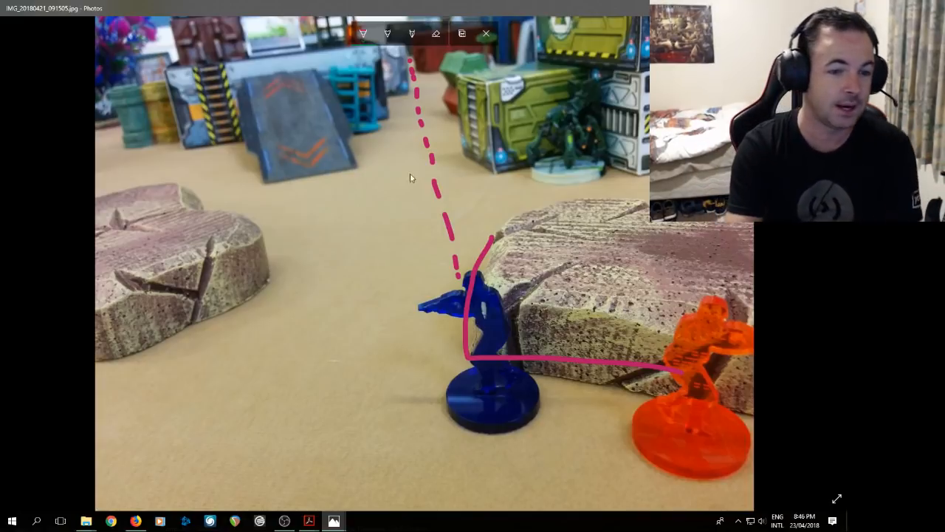
{"action": "mouse_move", "coordinate": [484, 36]}
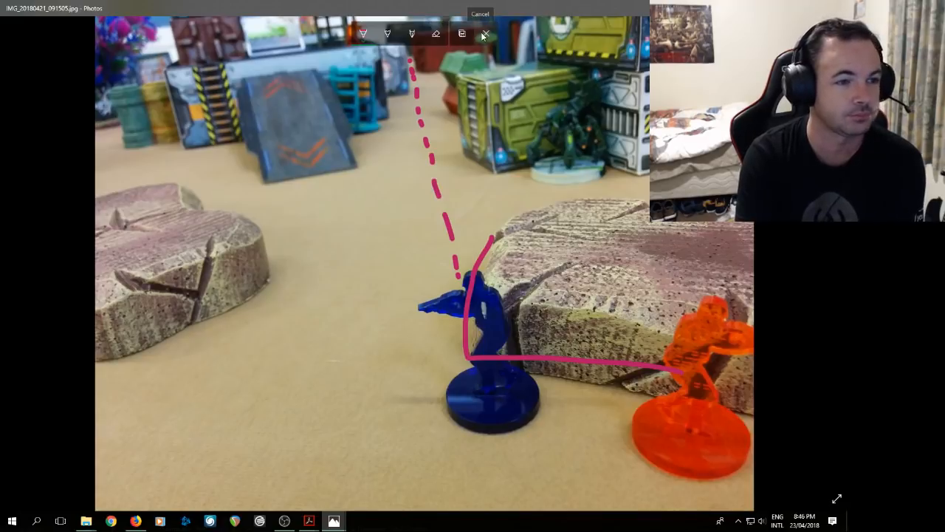
{"action": "mouse_move", "coordinate": [384, 204]}
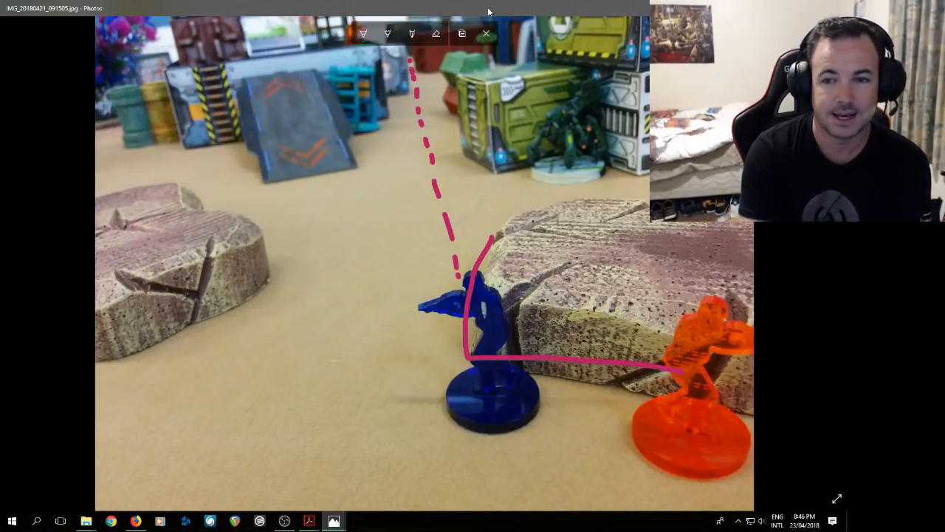
- Close drawing and confirm leaving without saving to discard the sight lines
{"action": "left_click", "coordinate": [486, 33]}
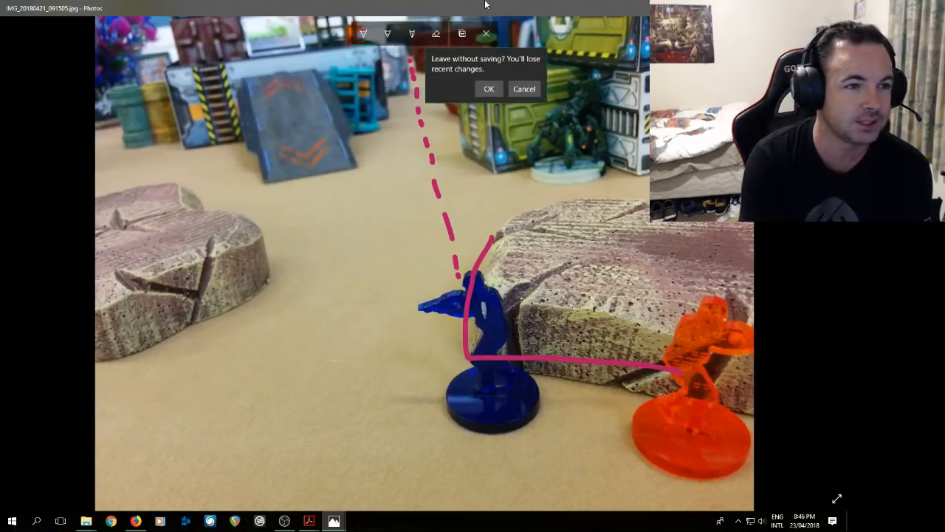
{"action": "left_click", "coordinate": [489, 89]}
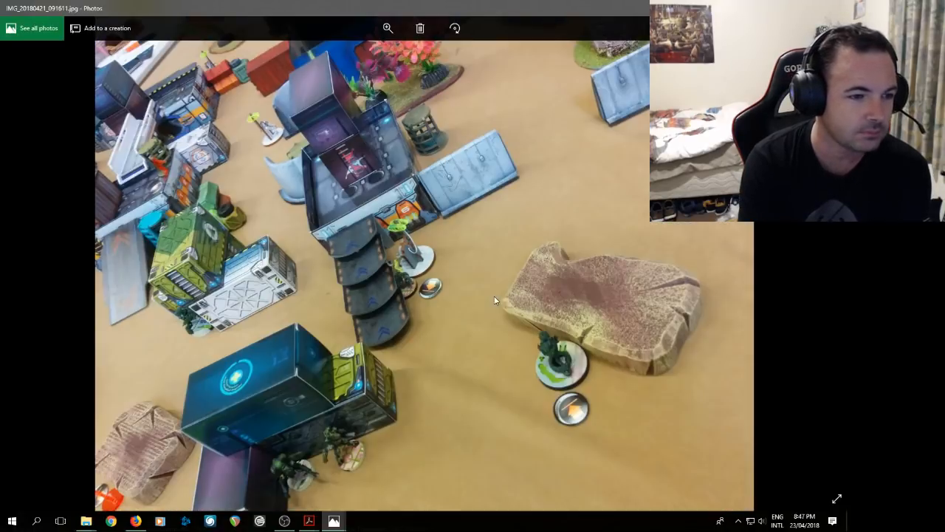
{"action": "mouse_move", "coordinate": [499, 169]}
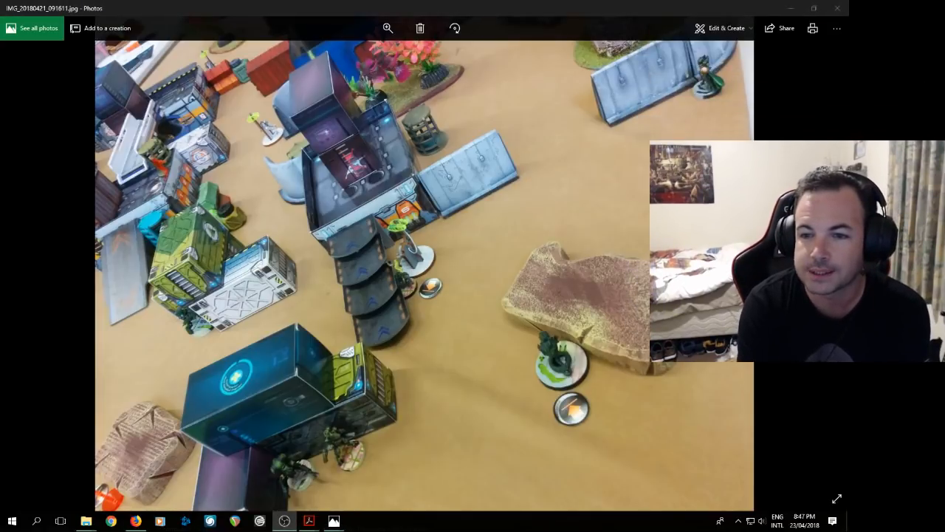
- Enter Draw mode via Edit & Create on the overhead photo and erase the stray ink strokes
{"action": "left_click", "coordinate": [727, 28]}
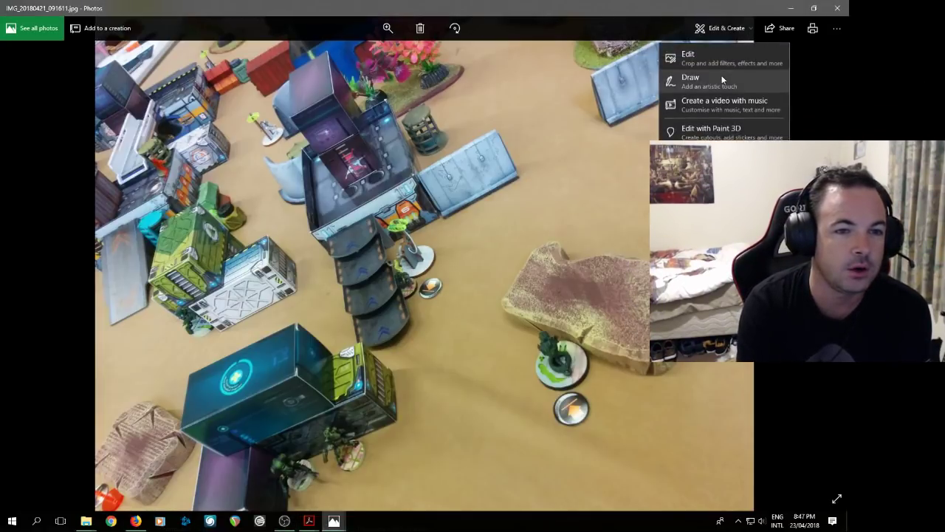
{"action": "left_click", "coordinate": [691, 81]}
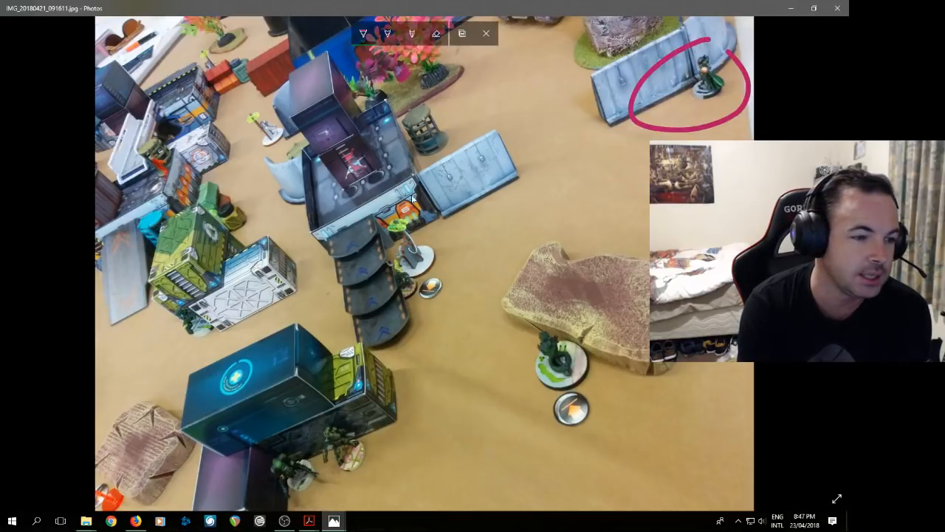
{"action": "mouse_move", "coordinate": [357, 475]}
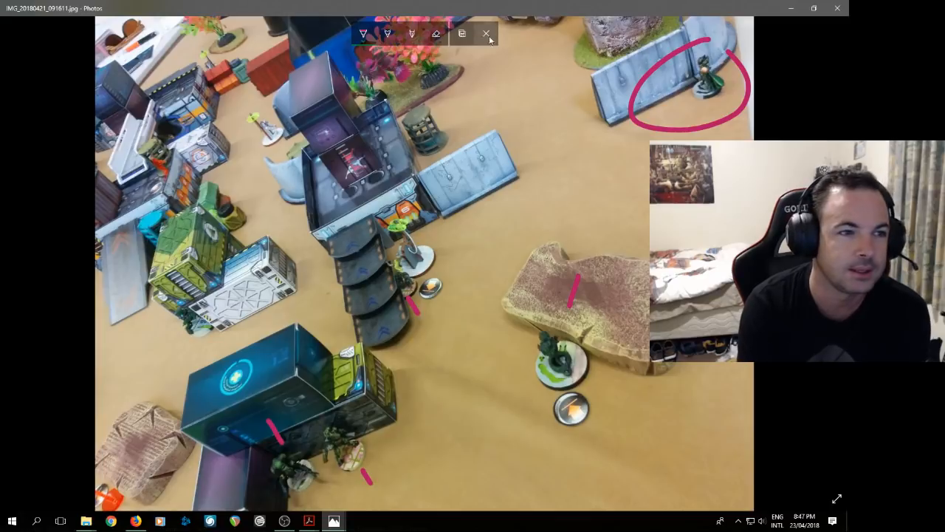
{"action": "left_click", "coordinate": [487, 32]}
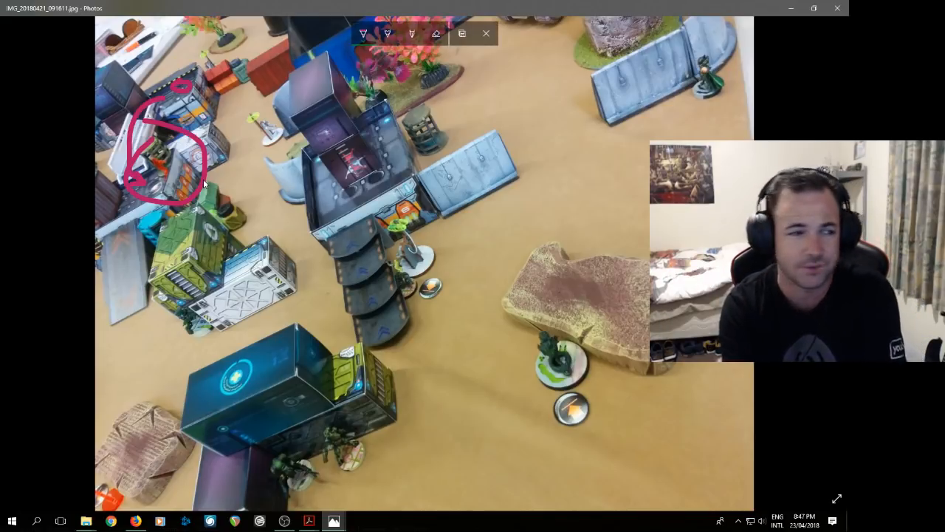
- Close drawing and discard the unsaved pink circles
{"action": "left_click", "coordinate": [486, 33]}
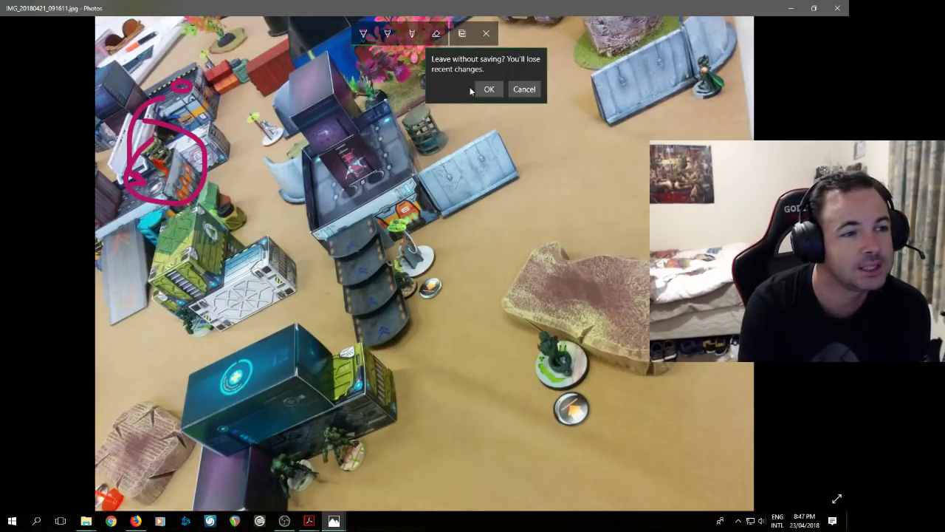
{"action": "left_click", "coordinate": [488, 89]}
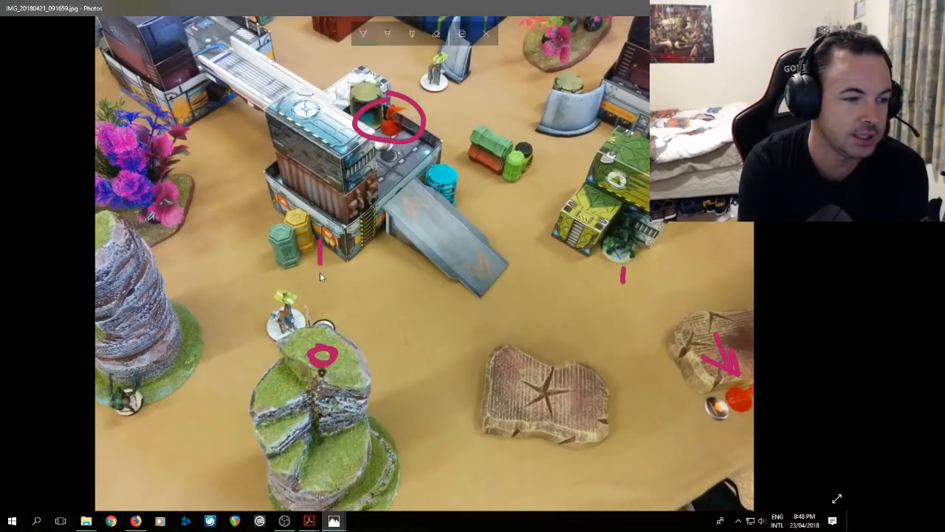
{"action": "left_click_drag", "start_coordinate": [322, 251], "coordinate": [322, 313]}
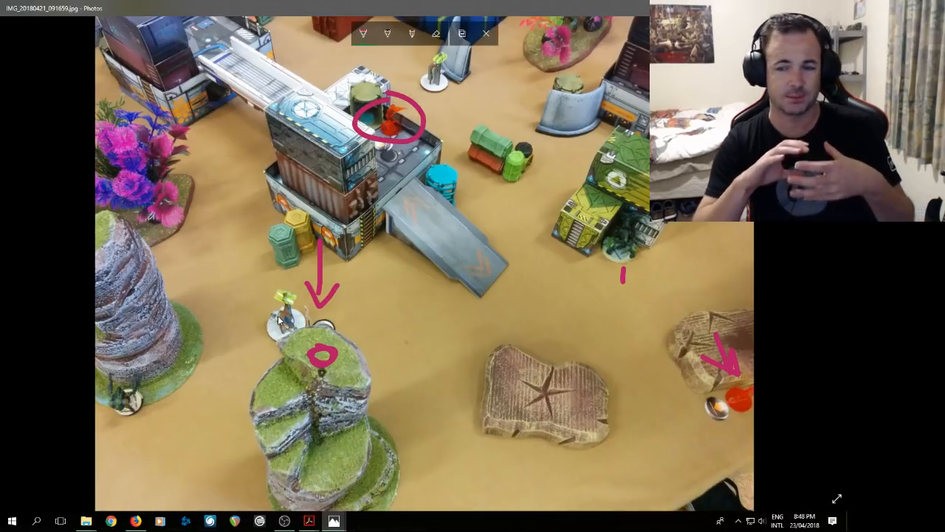
{"action": "mouse_move", "coordinate": [210, 409]}
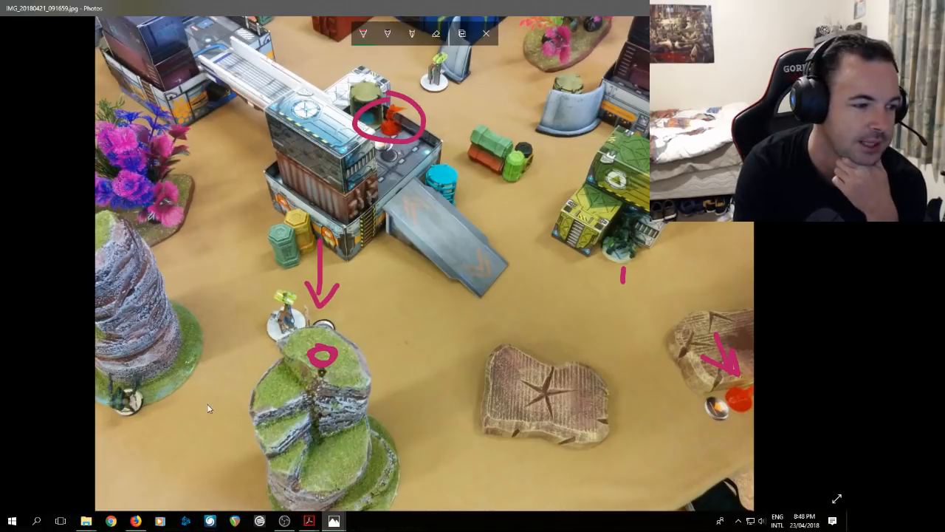
{"action": "left_click_drag", "start_coordinate": [121, 310], "coordinate": [121, 369]}
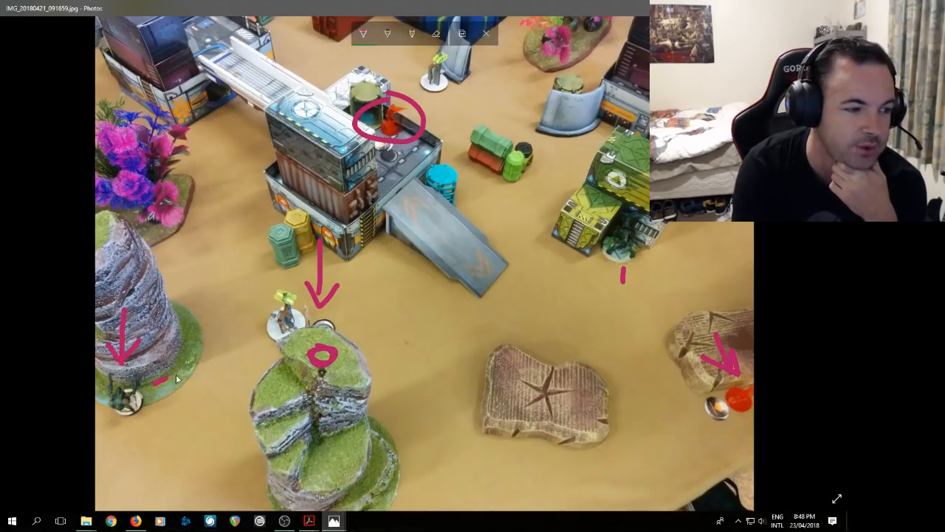
{"action": "left_click_drag", "start_coordinate": [155, 384], "coordinate": [244, 362]}
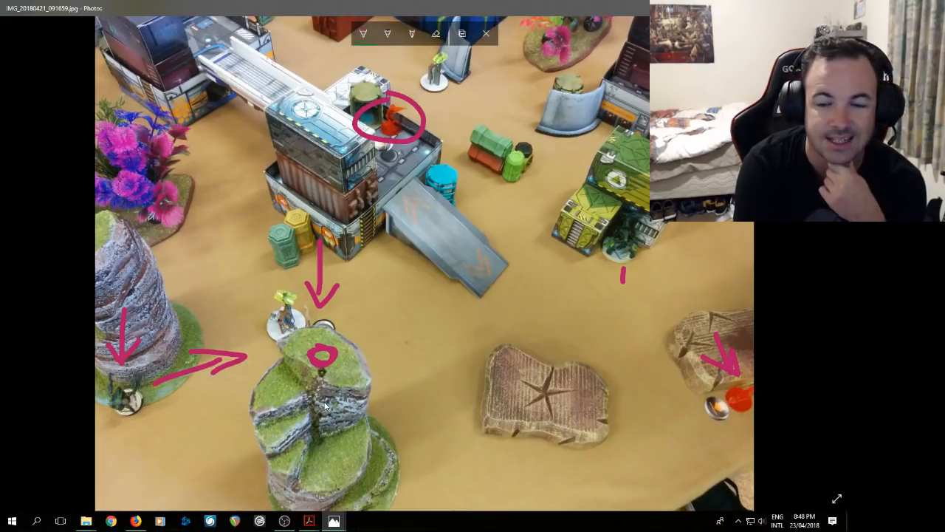
{"action": "mouse_move", "coordinate": [319, 405]}
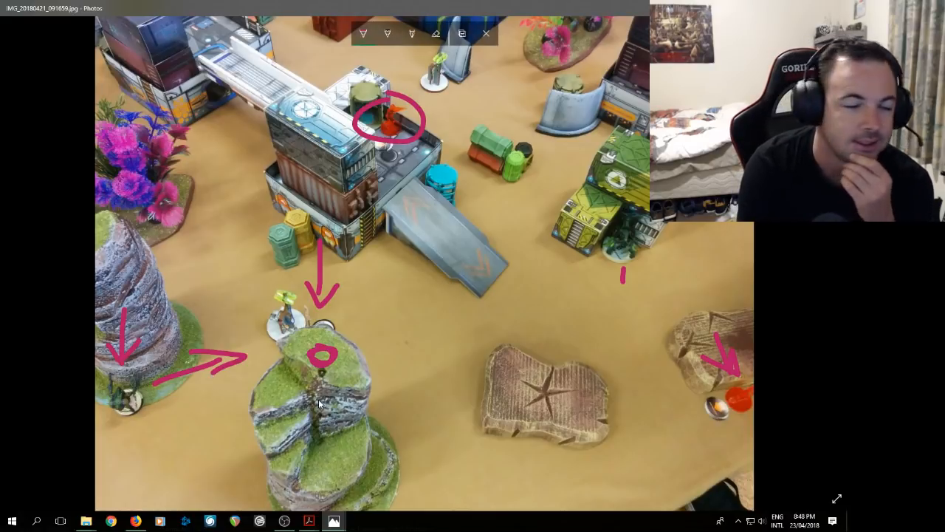
{"action": "mouse_move", "coordinate": [268, 376]}
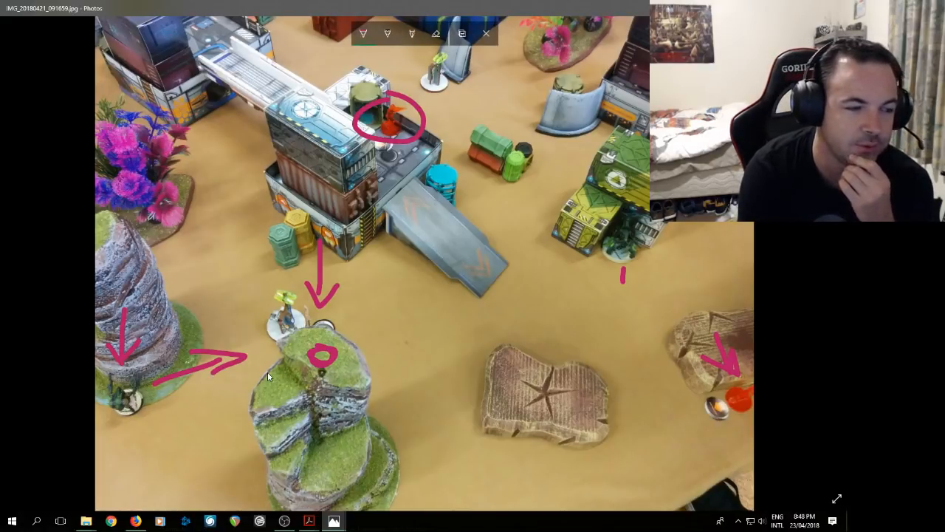
{"action": "mouse_move", "coordinate": [274, 276]}
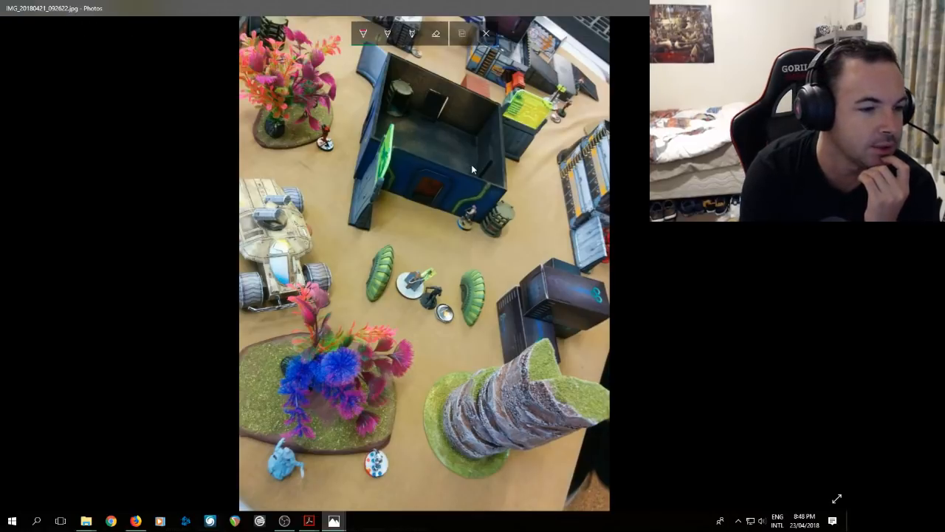
{"action": "mouse_move", "coordinate": [316, 403]}
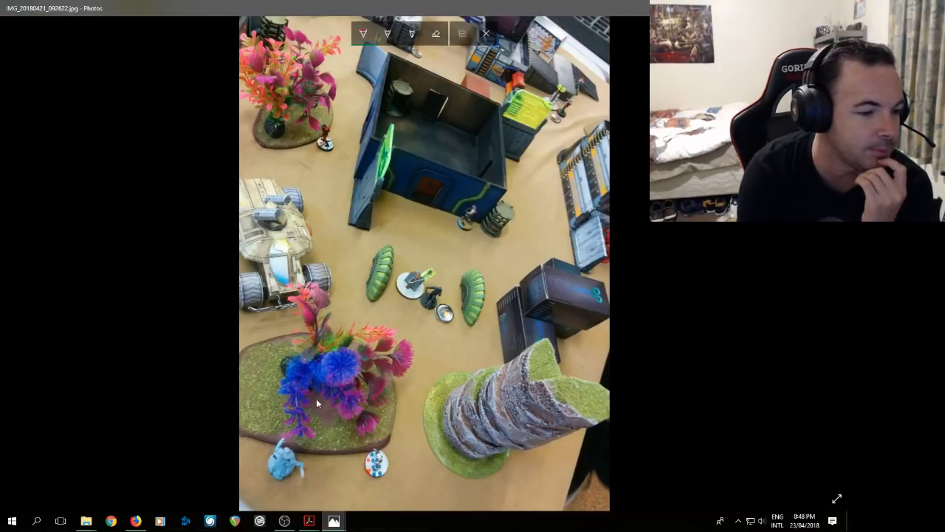
{"action": "mouse_move", "coordinate": [266, 370]}
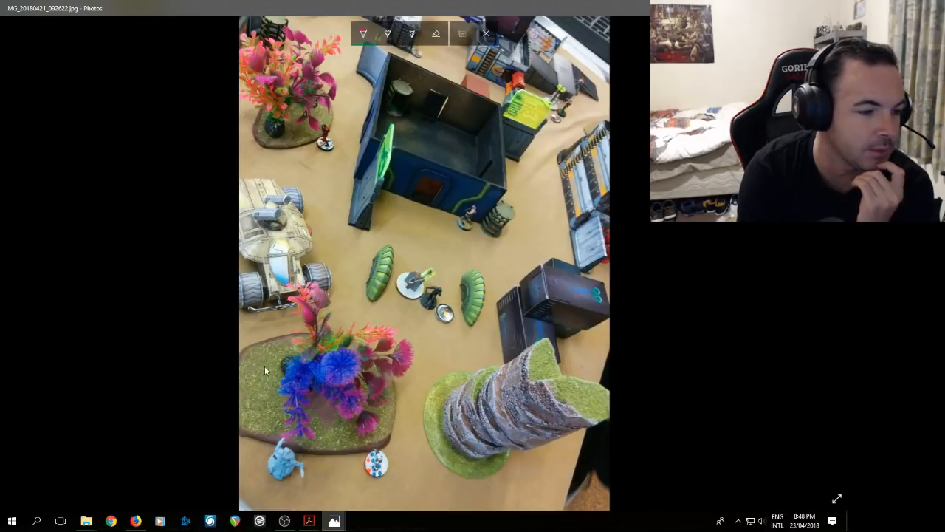
- Draw pink arrows marking unit moves, including one toward the models between the green pods
{"action": "left_click_drag", "start_coordinate": [266, 369], "coordinate": [277, 436]}
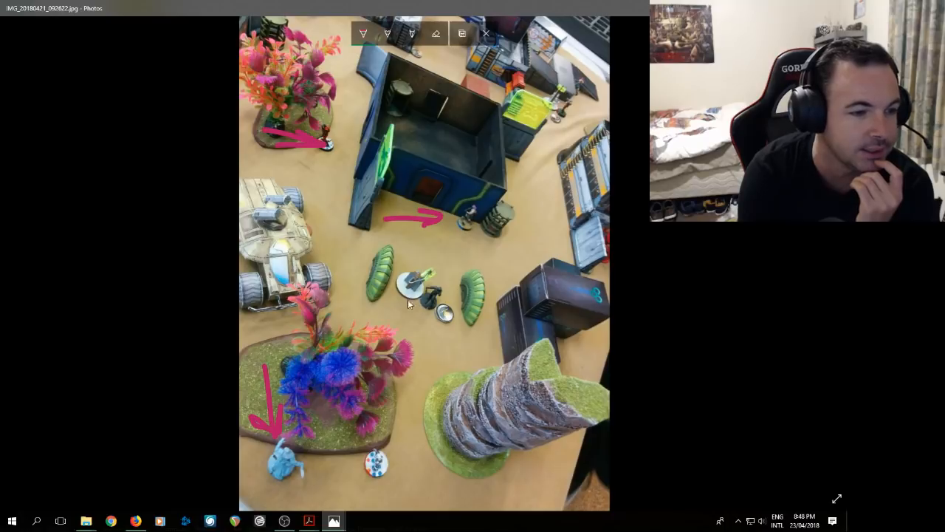
{"action": "left_click_drag", "start_coordinate": [354, 305], "coordinate": [414, 304]}
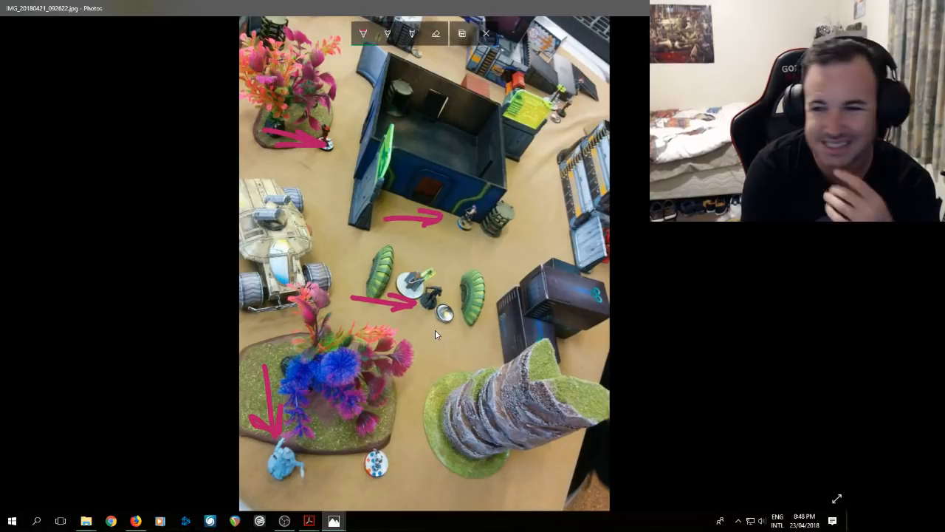
{"action": "mouse_move", "coordinate": [452, 309]}
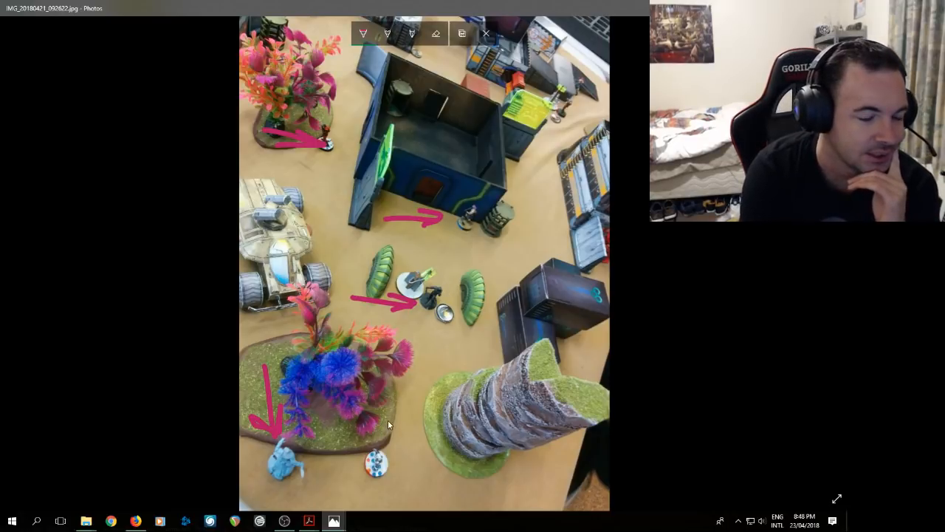
{"action": "mouse_move", "coordinate": [443, 287]}
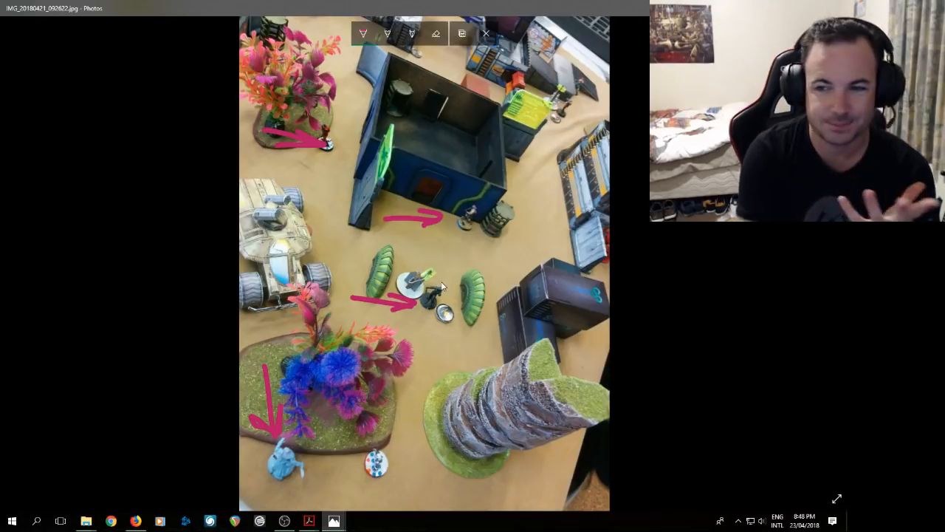
{"action": "mouse_move", "coordinate": [377, 421]}
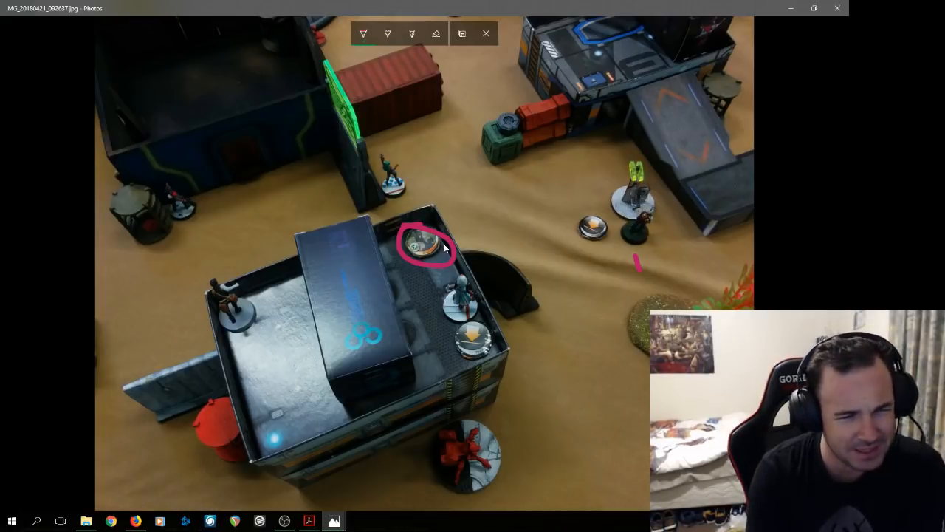
{"action": "mouse_move", "coordinate": [393, 257]}
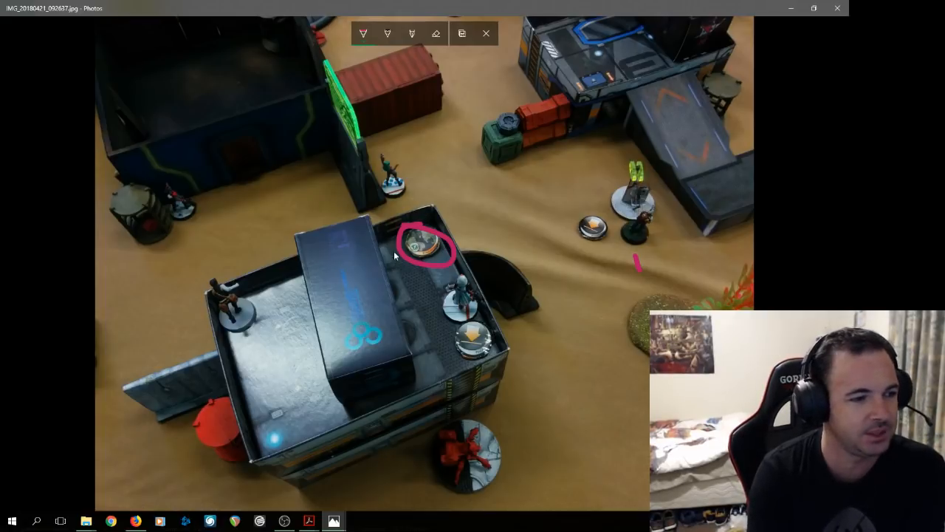
{"action": "mouse_move", "coordinate": [425, 190]}
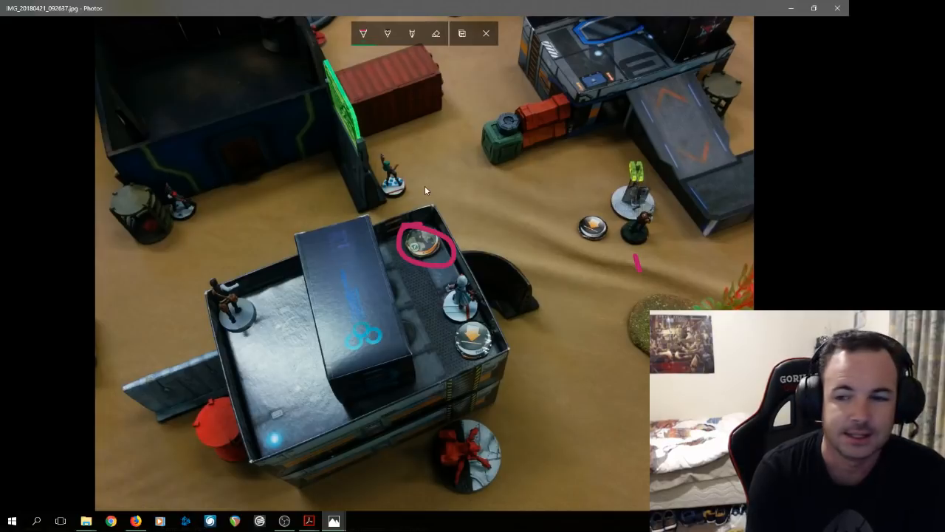
{"action": "mouse_move", "coordinate": [417, 324]}
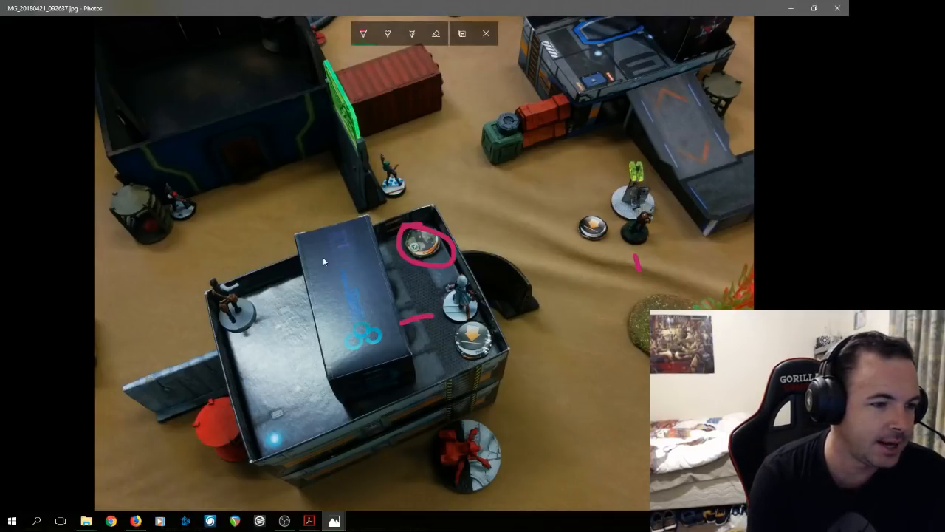
{"action": "mouse_move", "coordinate": [437, 250]}
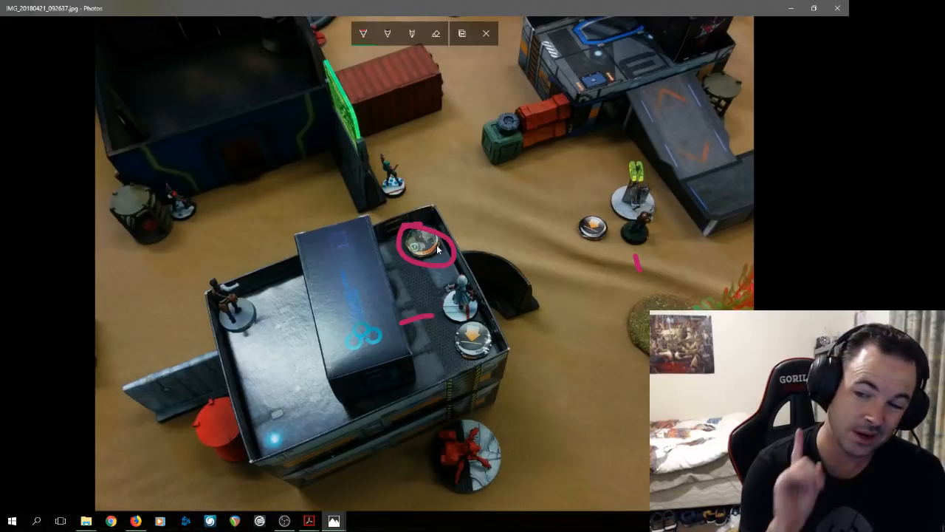
{"action": "mouse_move", "coordinate": [449, 298]}
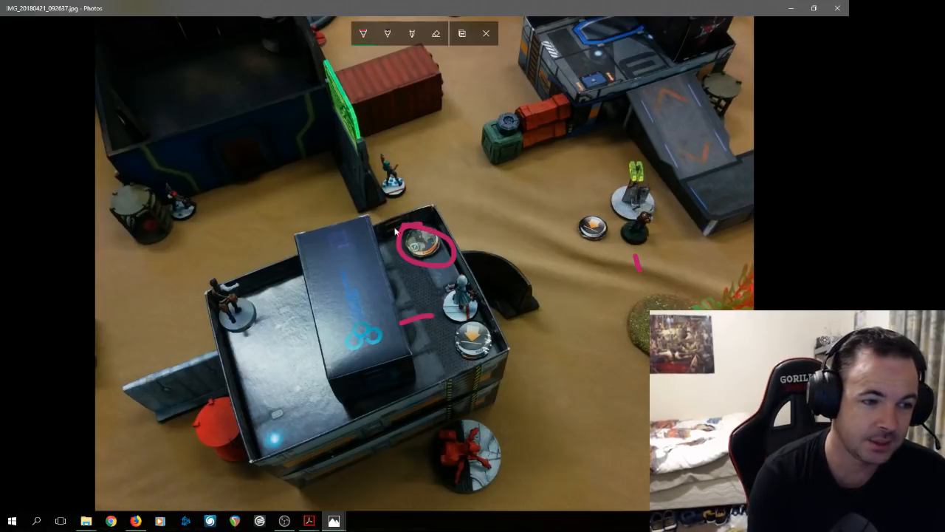
{"action": "mouse_move", "coordinate": [428, 221]}
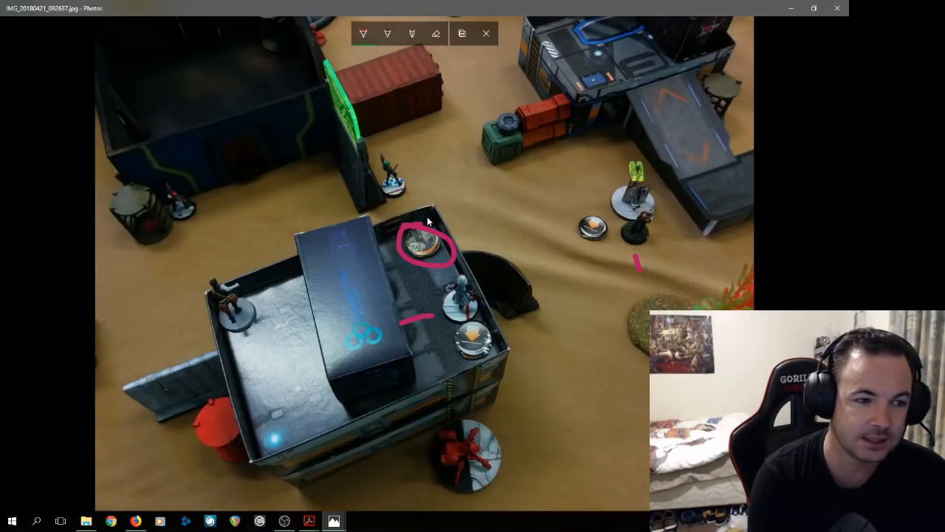
{"action": "mouse_move", "coordinate": [461, 230]}
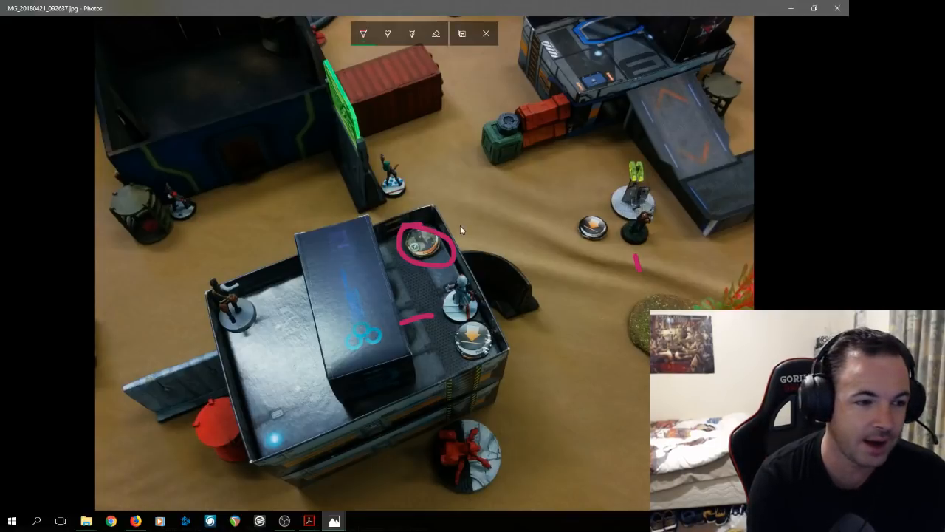
{"action": "mouse_move", "coordinate": [176, 157]}
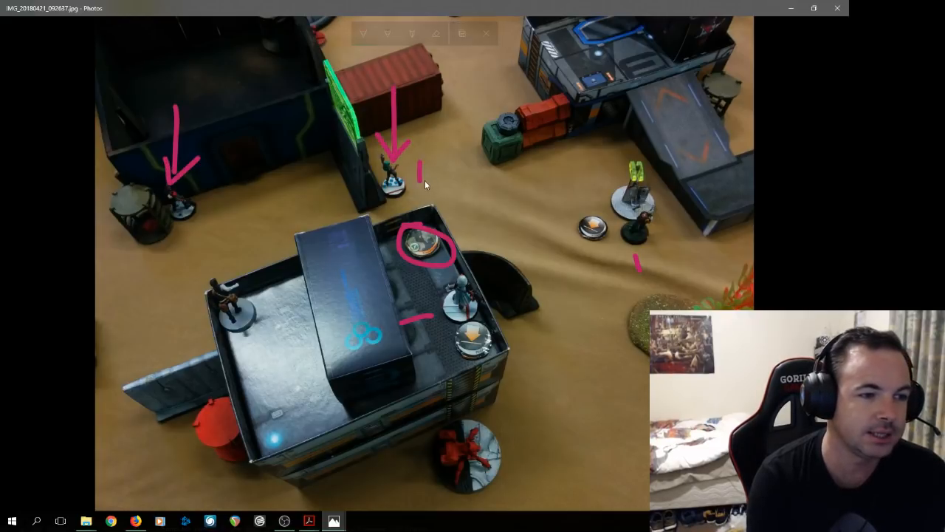
- Draw pink arrows at the container model, bottom red marker and building's left side, plus crosses by the left arrow
{"action": "left_click_drag", "start_coordinate": [450, 177], "coordinate": [414, 165]}
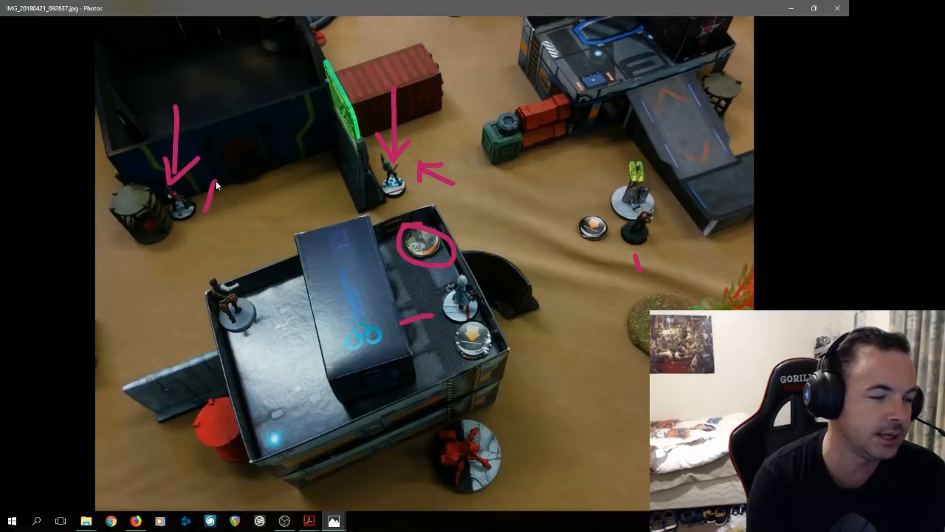
{"action": "left_click_drag", "start_coordinate": [210, 190], "coordinate": [236, 190]}
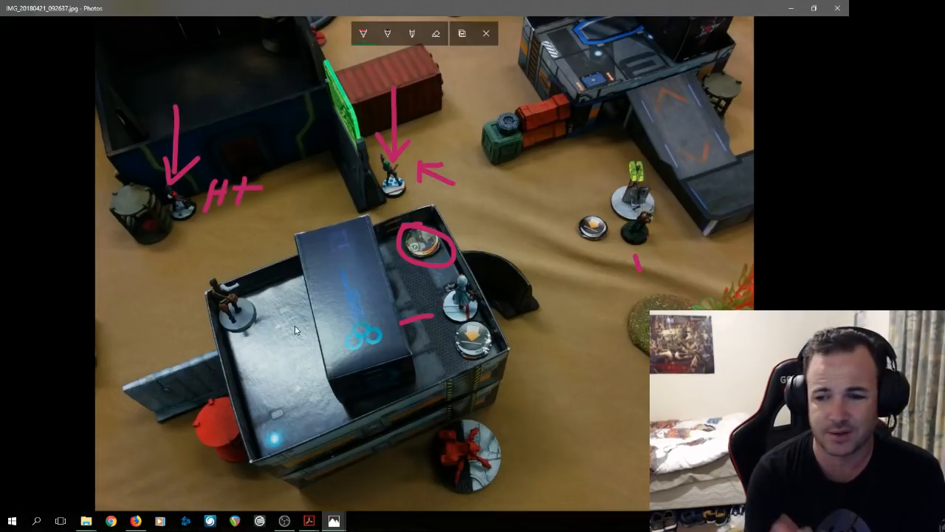
{"action": "left_click_drag", "start_coordinate": [546, 372], "coordinate": [505, 413]}
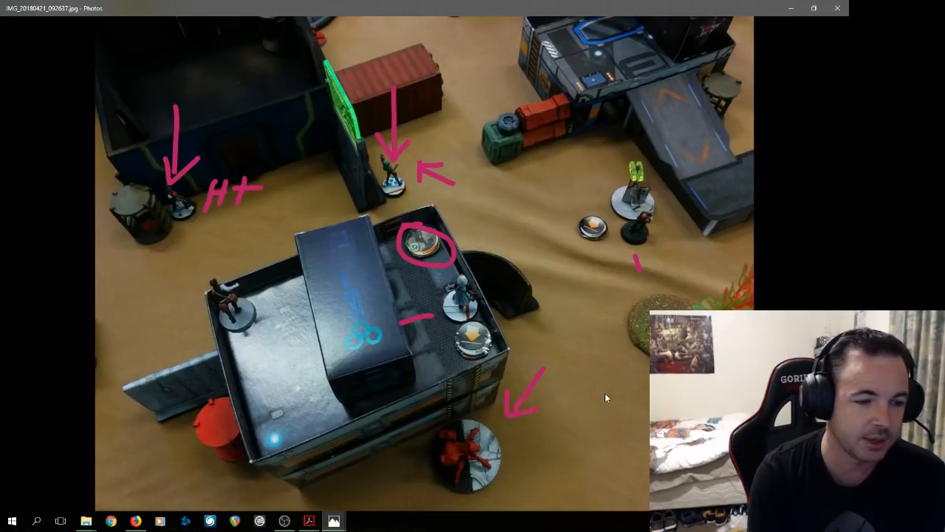
{"action": "left_click_drag", "start_coordinate": [185, 362], "coordinate": [229, 347]}
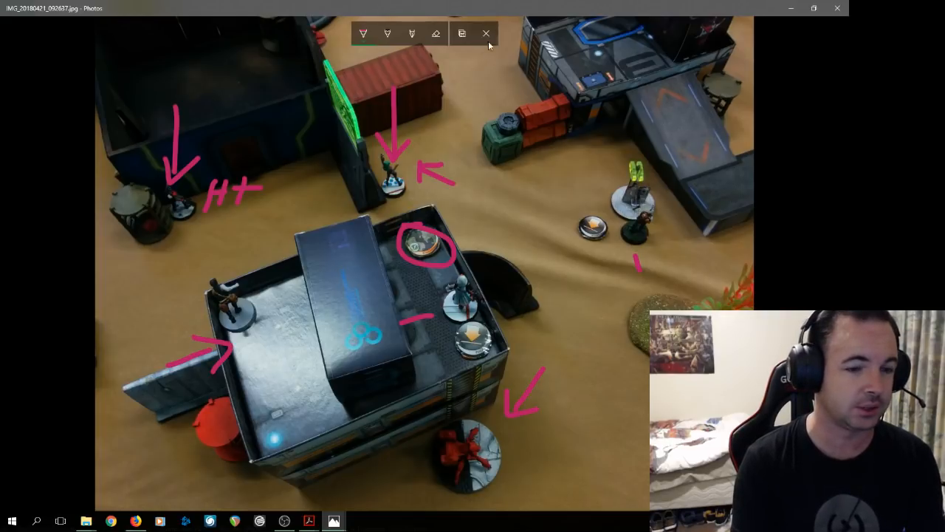
- Finish the previous photo and start Draw mode on the next portrait battlefield photo
{"action": "left_click", "coordinate": [486, 33]}
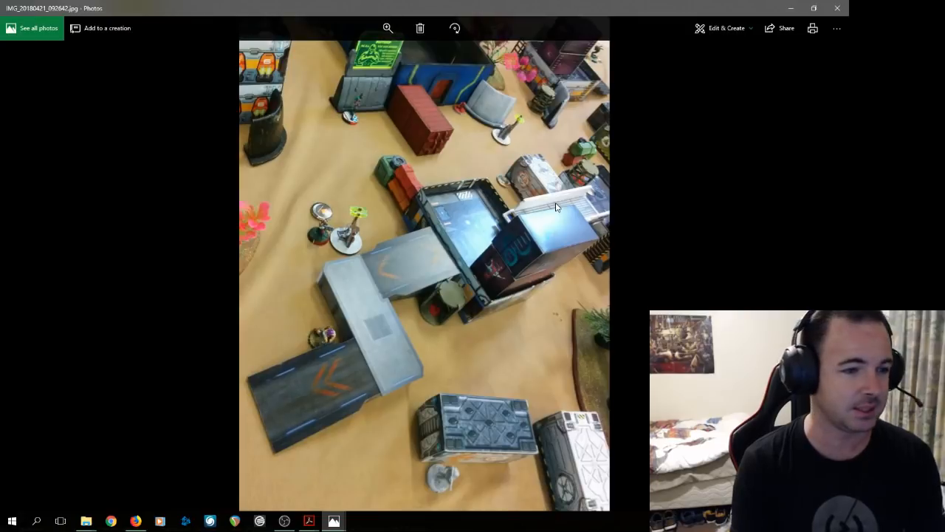
{"action": "left_click", "coordinate": [726, 28]}
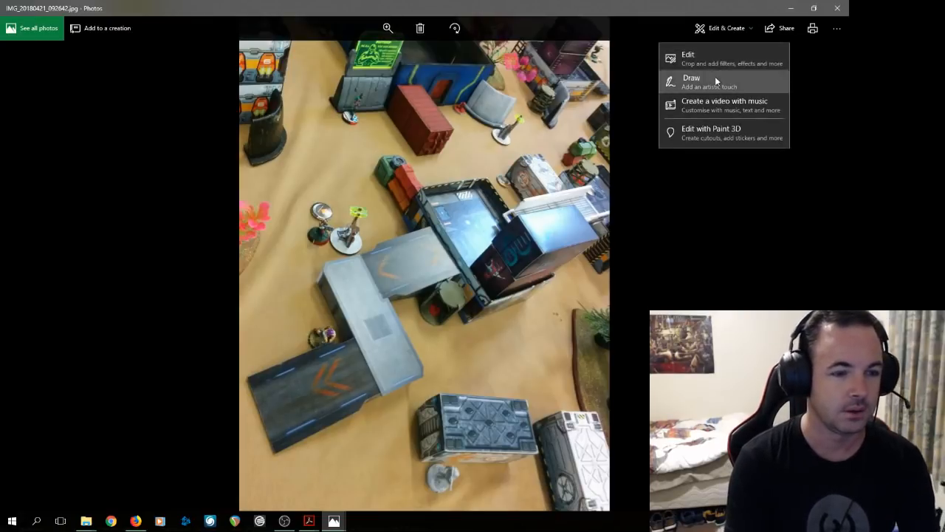
{"action": "left_click", "coordinate": [691, 81]}
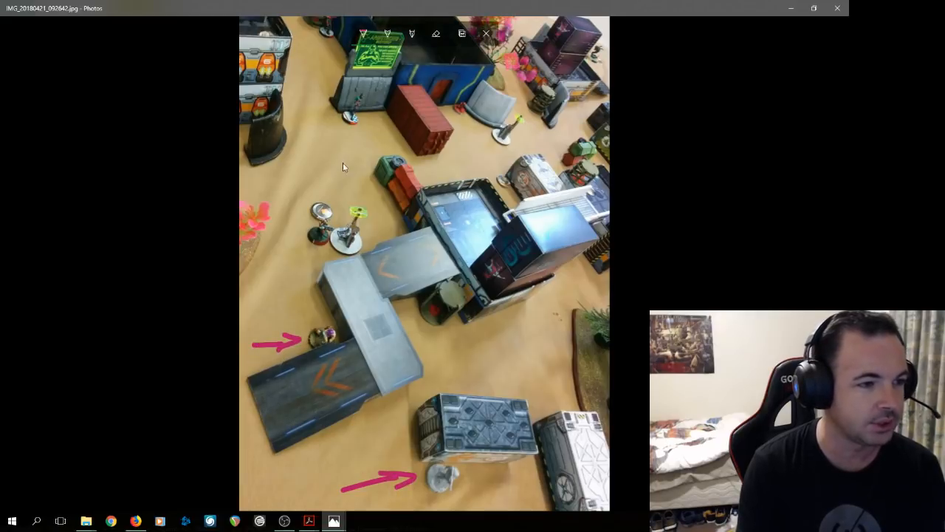
{"action": "mouse_move", "coordinate": [520, 176]}
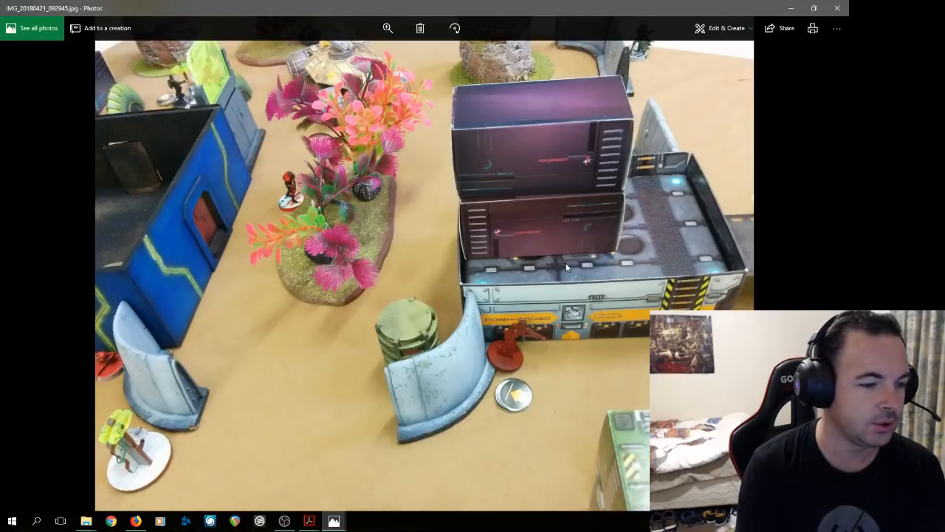
{"action": "mouse_move", "coordinate": [563, 125]}
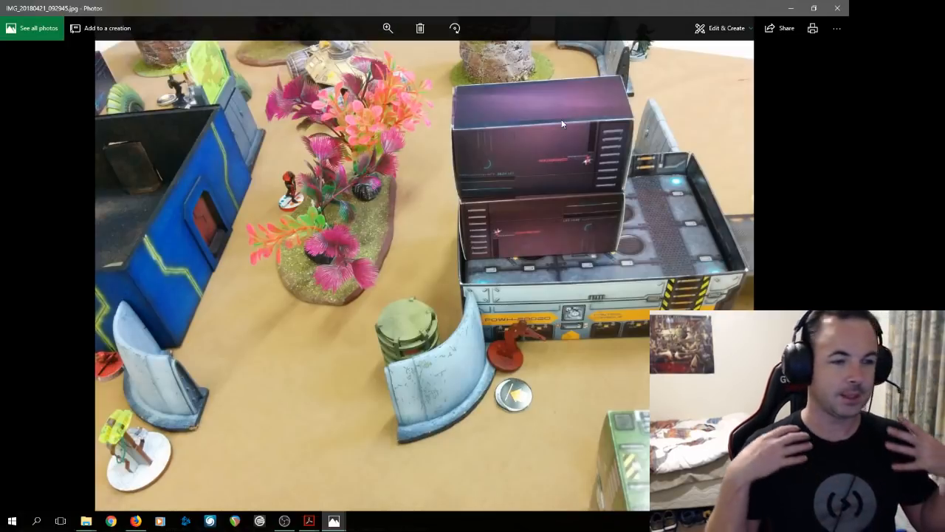
- Enter Draw mode and sketch a pink movement arrow showing the unit's route
{"action": "left_click", "coordinate": [726, 28]}
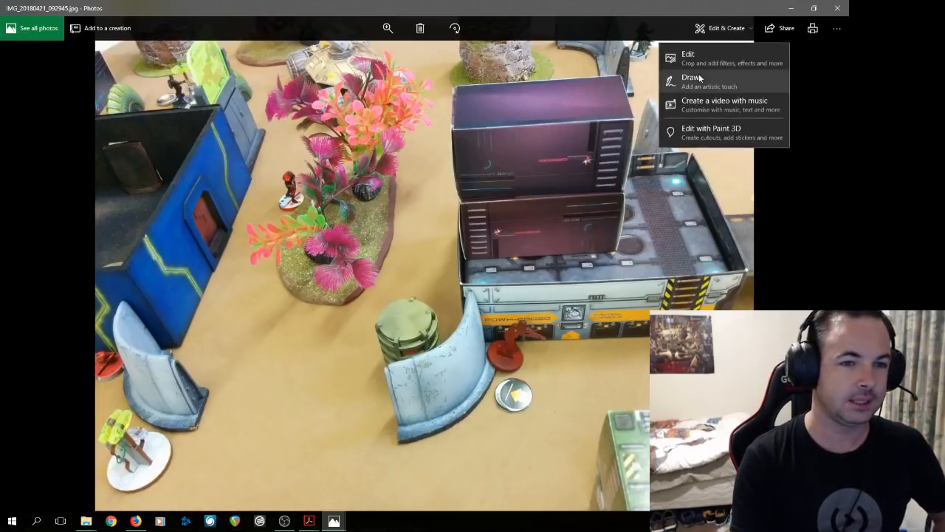
{"action": "left_click", "coordinate": [691, 77]}
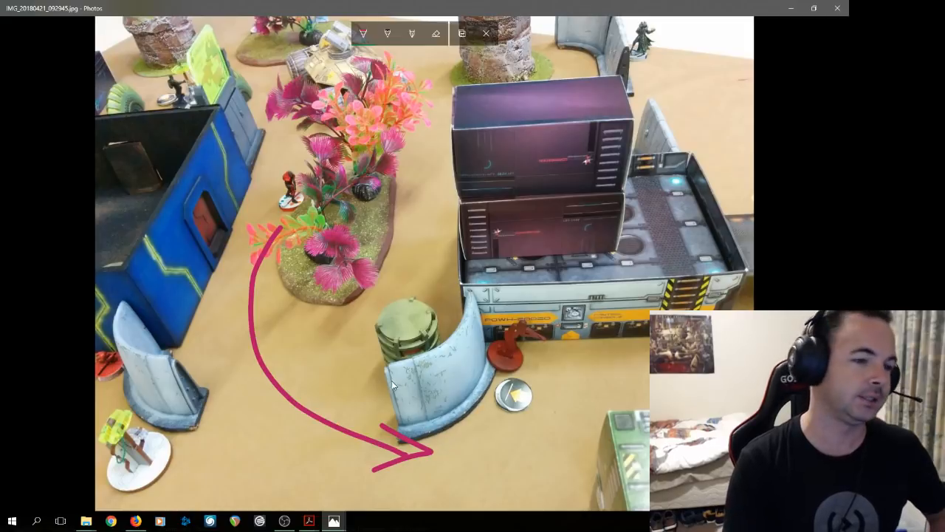
{"action": "mouse_move", "coordinate": [505, 319]}
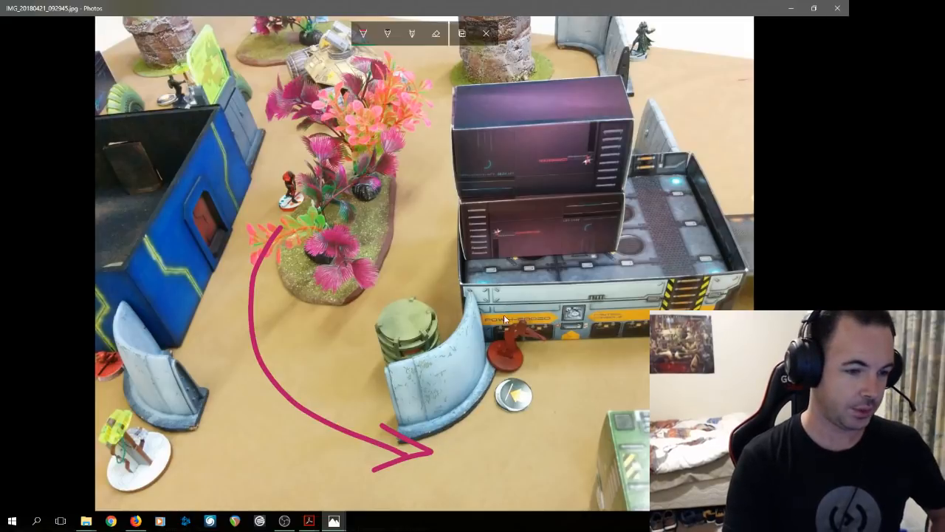
{"action": "mouse_move", "coordinate": [487, 79]}
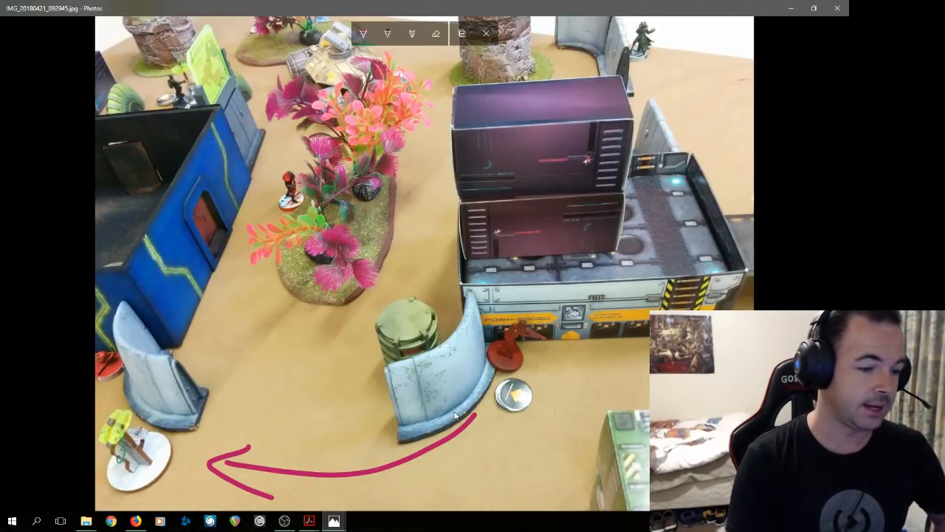
{"action": "left_click_drag", "start_coordinate": [458, 413], "coordinate": [262, 81]}
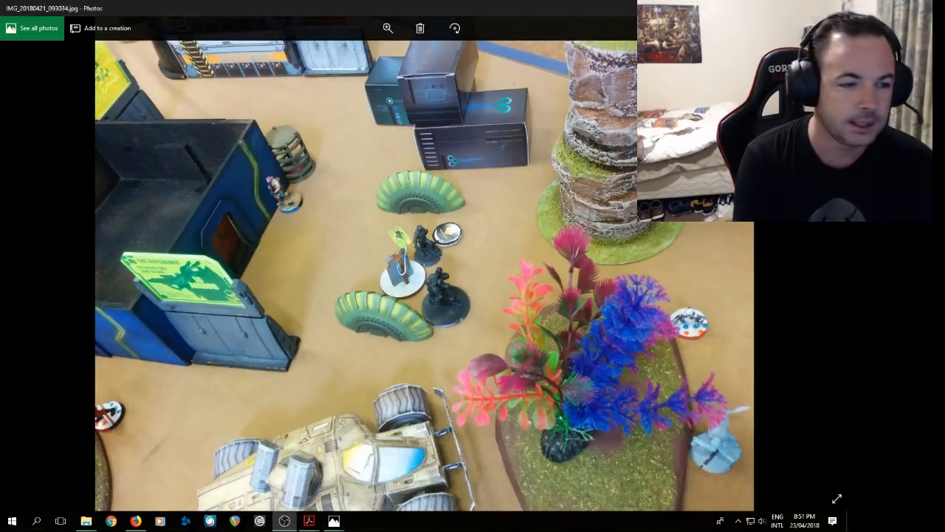
- Draw a pink arrow pointing at the dark miniature beside the green barricade
{"action": "left_click", "coordinate": [454, 28]}
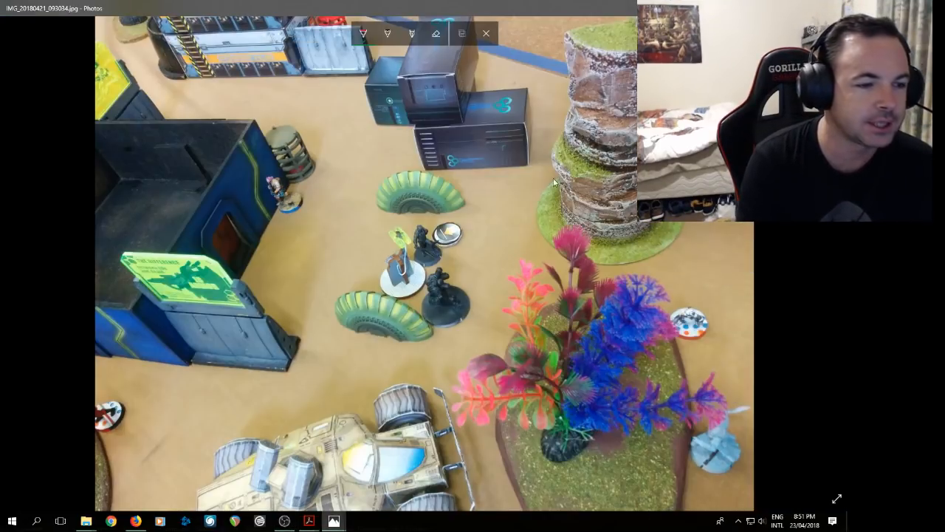
{"action": "left_click_drag", "start_coordinate": [517, 204], "coordinate": [458, 295]}
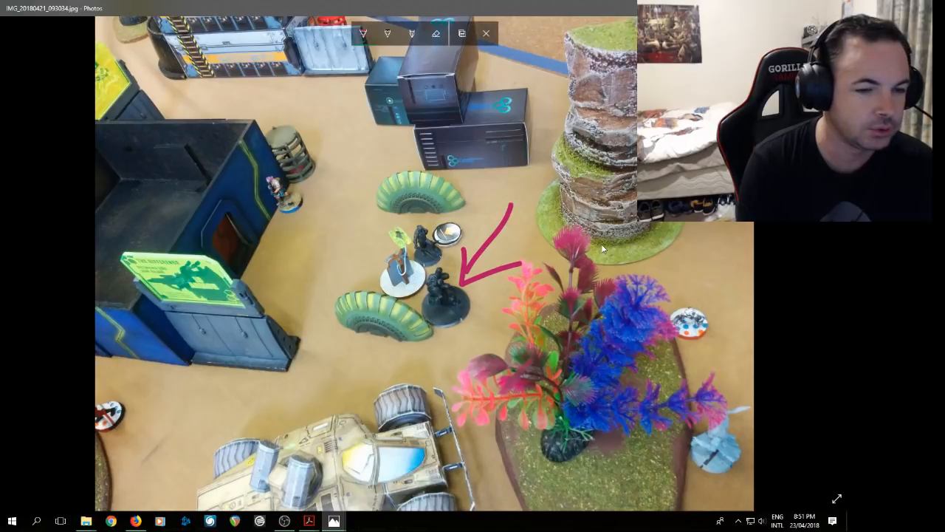
{"action": "mouse_move", "coordinate": [568, 198]}
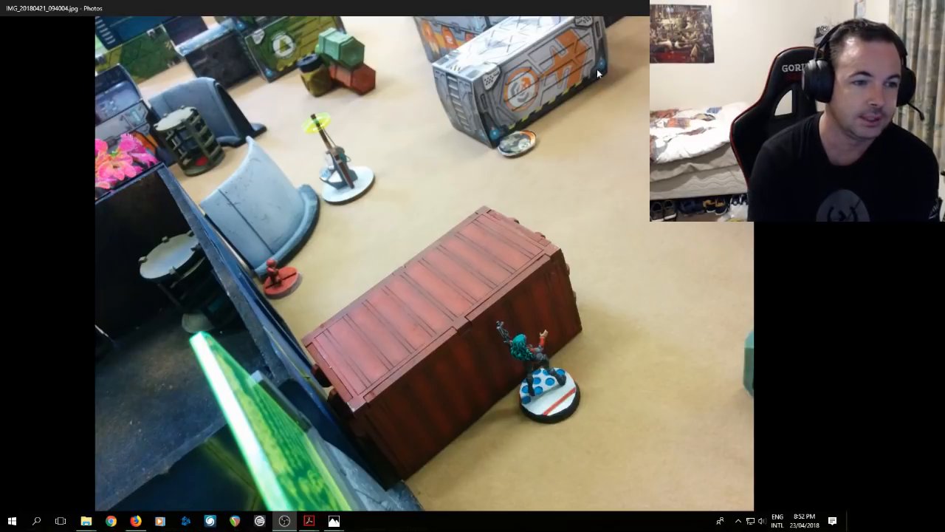
{"action": "mouse_move", "coordinate": [533, 378]}
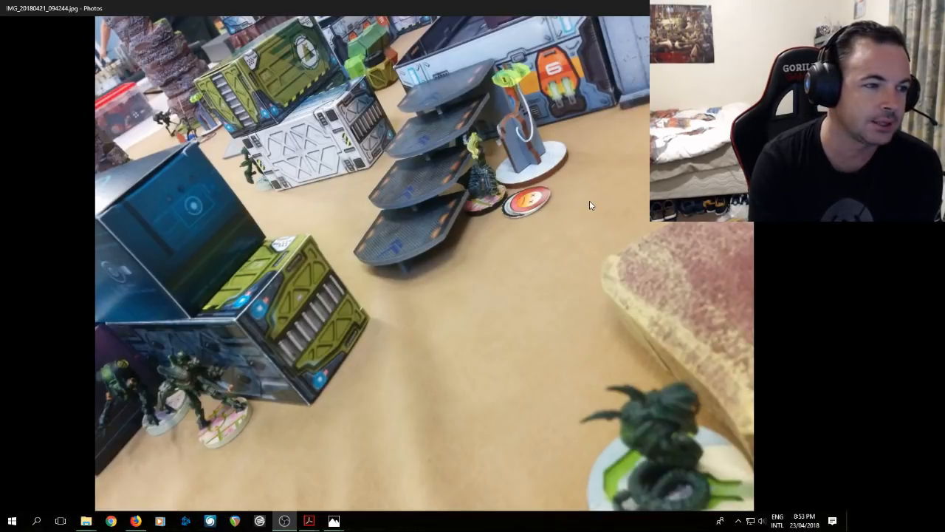
{"action": "mouse_move", "coordinate": [578, 245]}
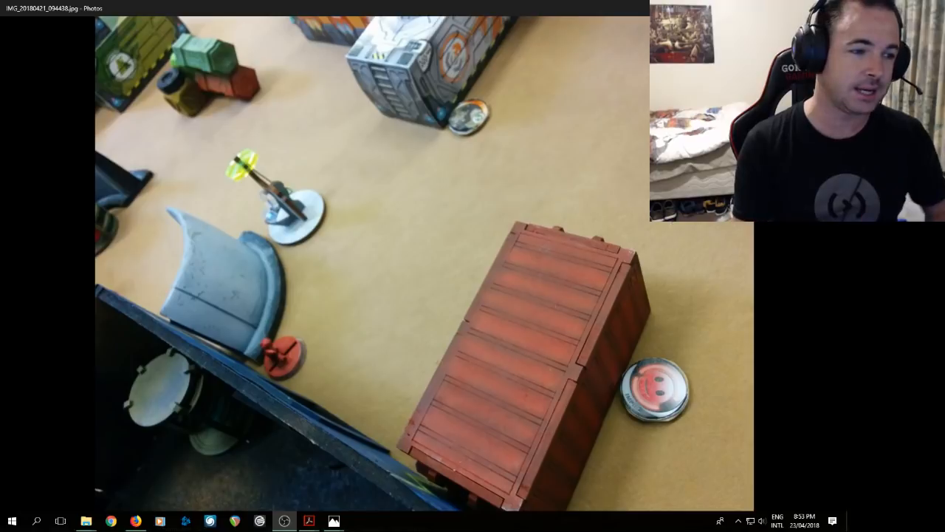
{"action": "mouse_move", "coordinate": [316, 225]}
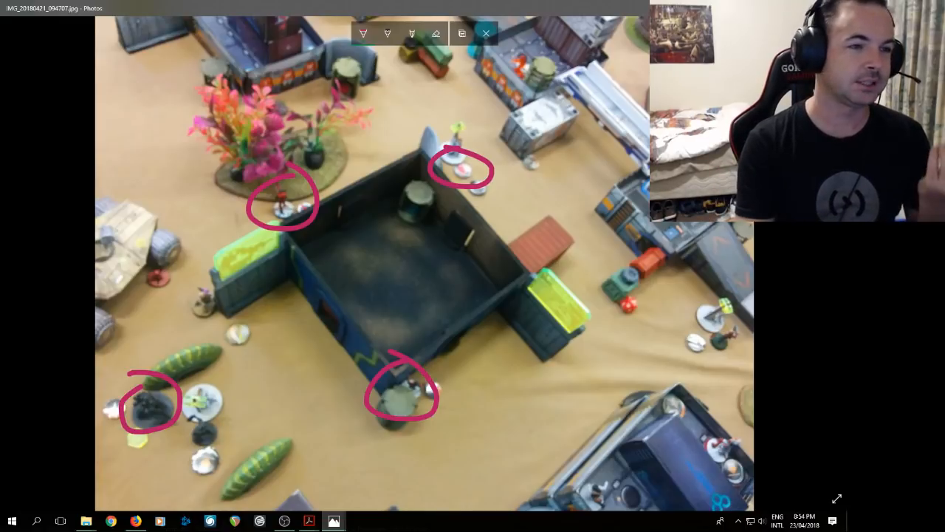
- Leave the circled photo without saving, discarding the four pink position circles
{"action": "left_click", "coordinate": [486, 33]}
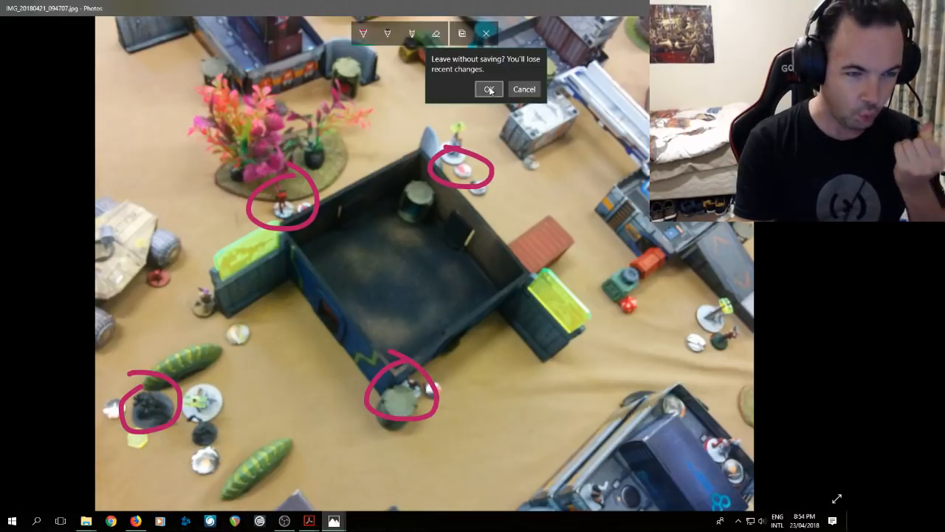
{"action": "left_click", "coordinate": [489, 88]}
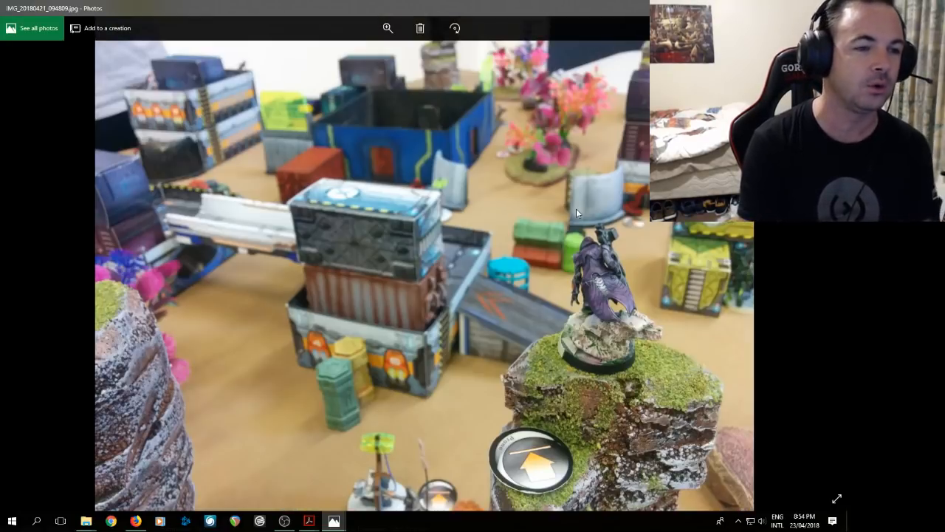
{"action": "mouse_move", "coordinate": [408, 241]}
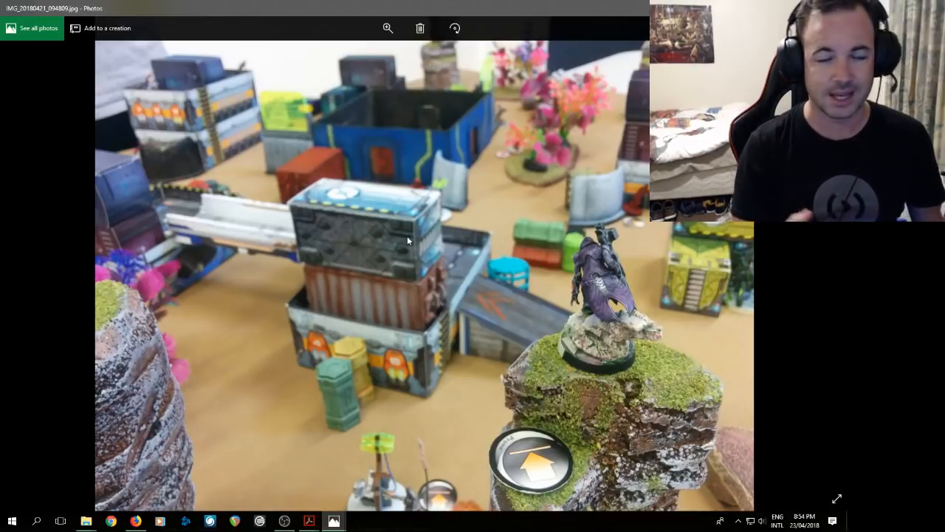
{"action": "mouse_move", "coordinate": [431, 239]}
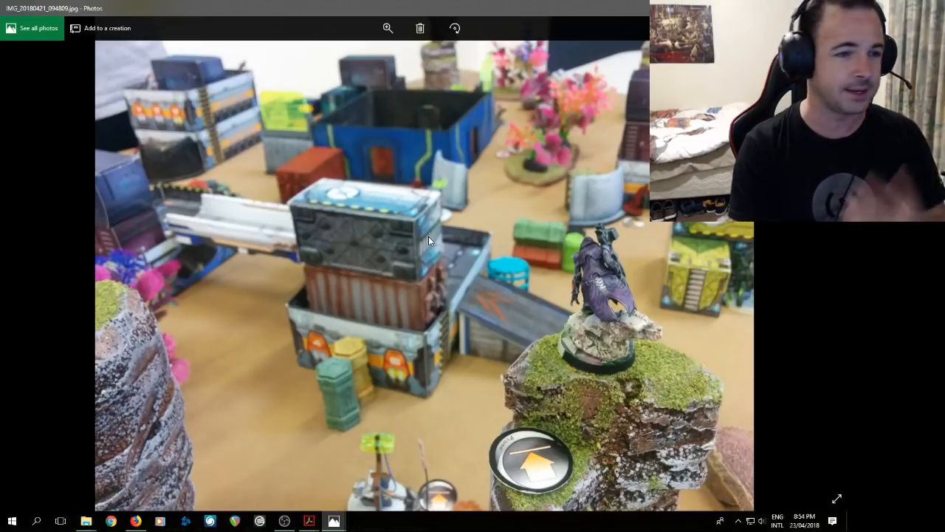
{"action": "mouse_move", "coordinate": [431, 242]}
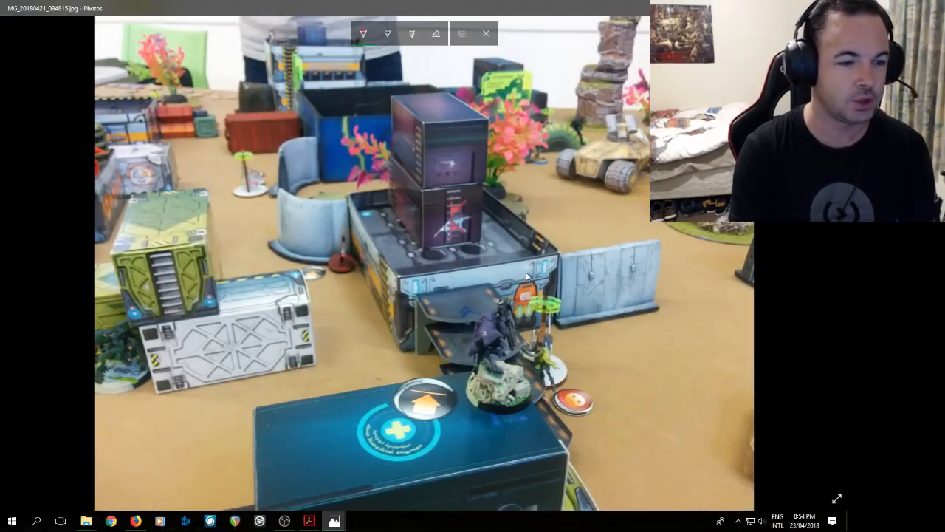
- Sketch pink sight-line arrows from the purple miniature, then discard them without saving
{"action": "left_click_drag", "start_coordinate": [524, 288], "coordinate": [568, 155]}
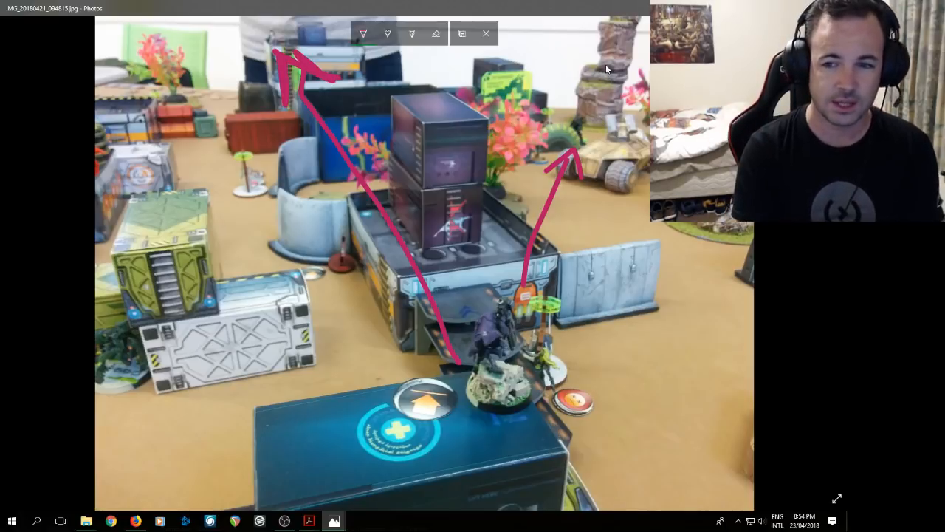
{"action": "left_click", "coordinate": [486, 33]}
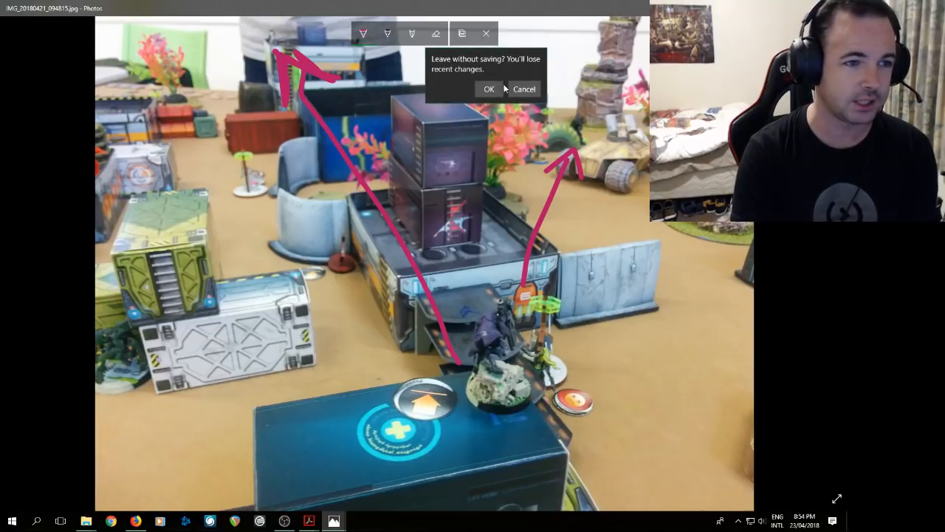
{"action": "left_click", "coordinate": [488, 89]}
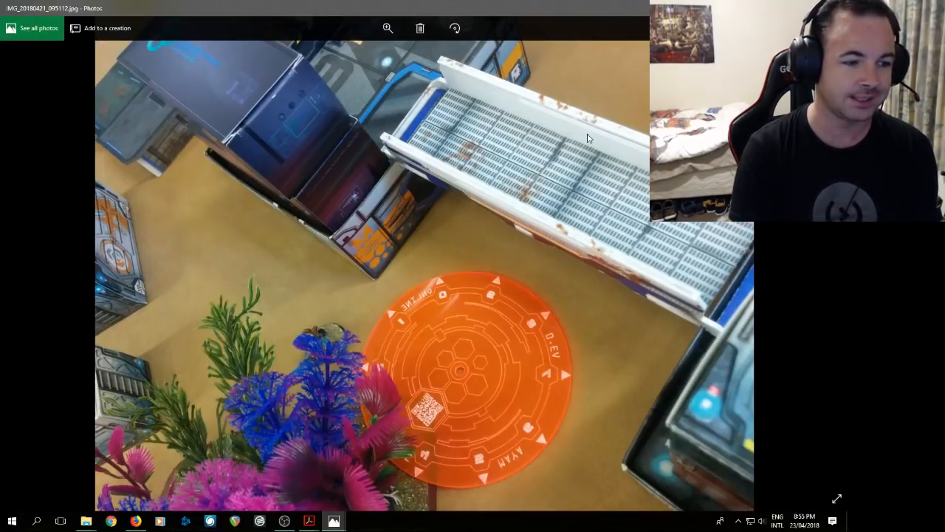
{"action": "mouse_move", "coordinate": [502, 233]}
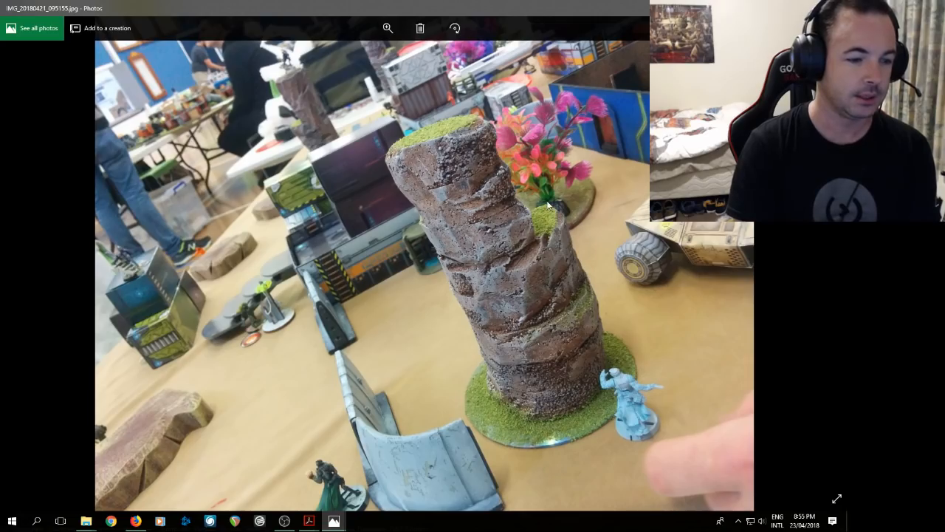
{"action": "mouse_move", "coordinate": [563, 139]}
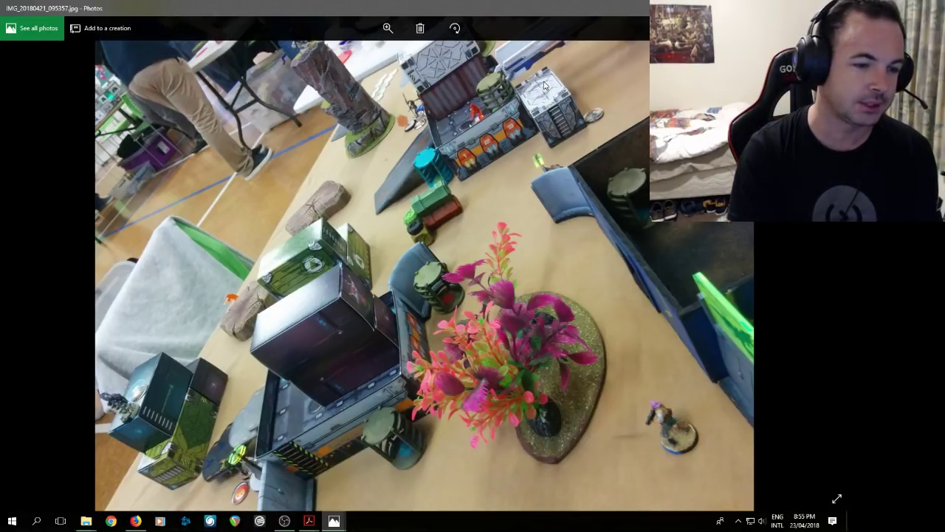
{"action": "mouse_move", "coordinate": [564, 146]}
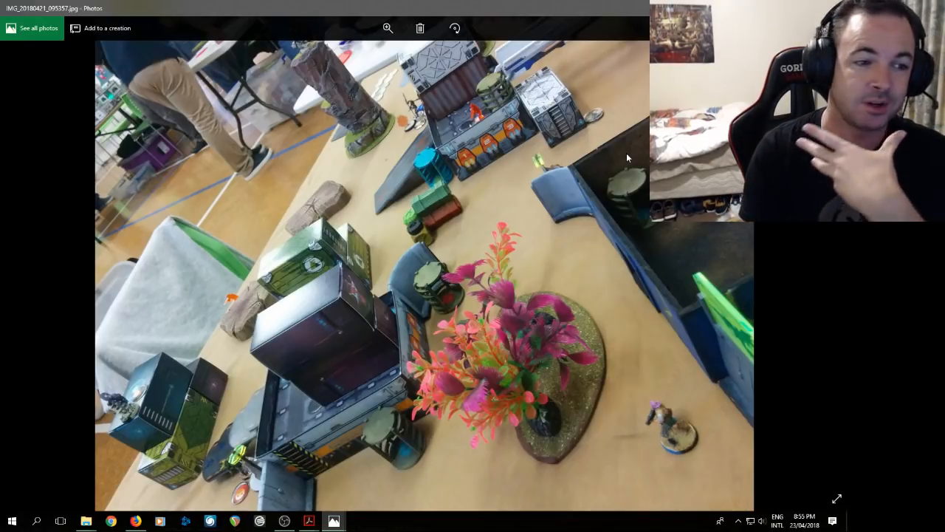
{"action": "mouse_move", "coordinate": [584, 255]}
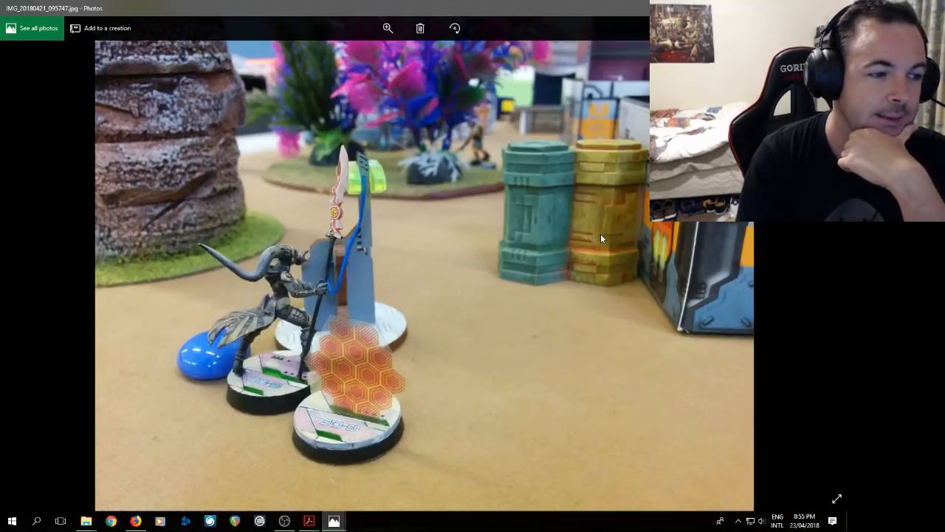
{"action": "mouse_move", "coordinate": [337, 293]}
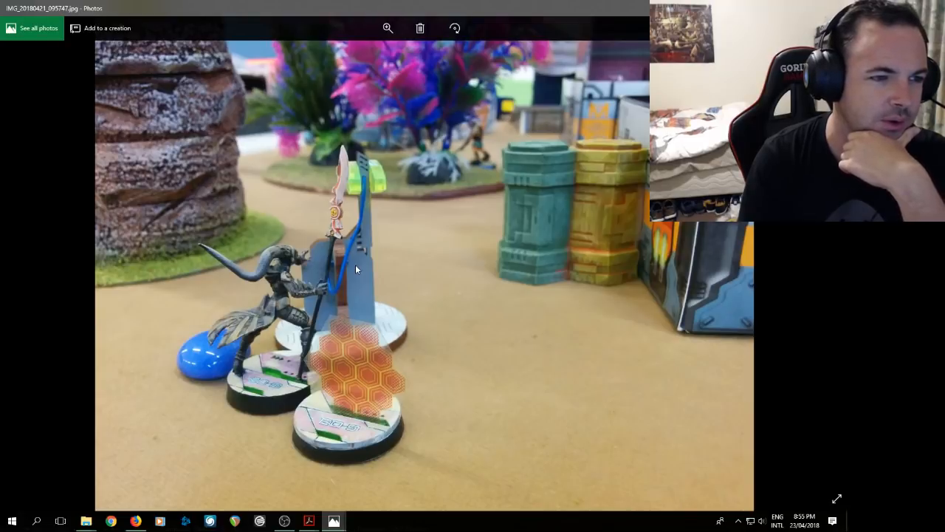
{"action": "mouse_move", "coordinate": [450, 111]}
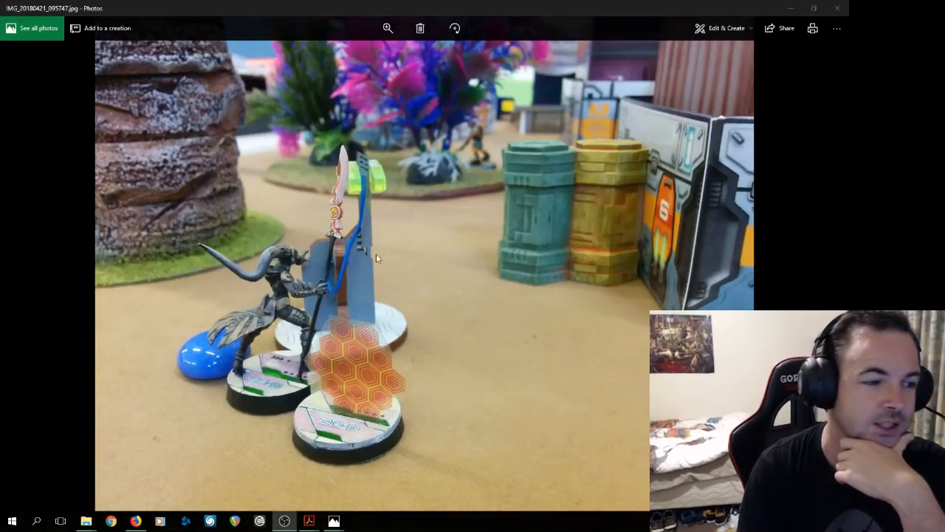
{"action": "mouse_move", "coordinate": [384, 366]}
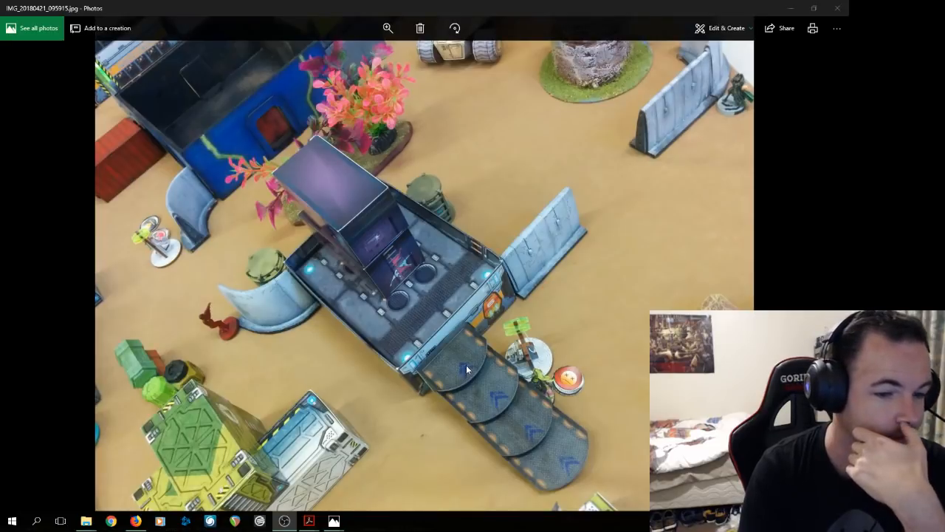
- Enter Draw mode and add two pink arrows marking unit moves near the long ramp building
{"action": "left_click", "coordinate": [726, 28]}
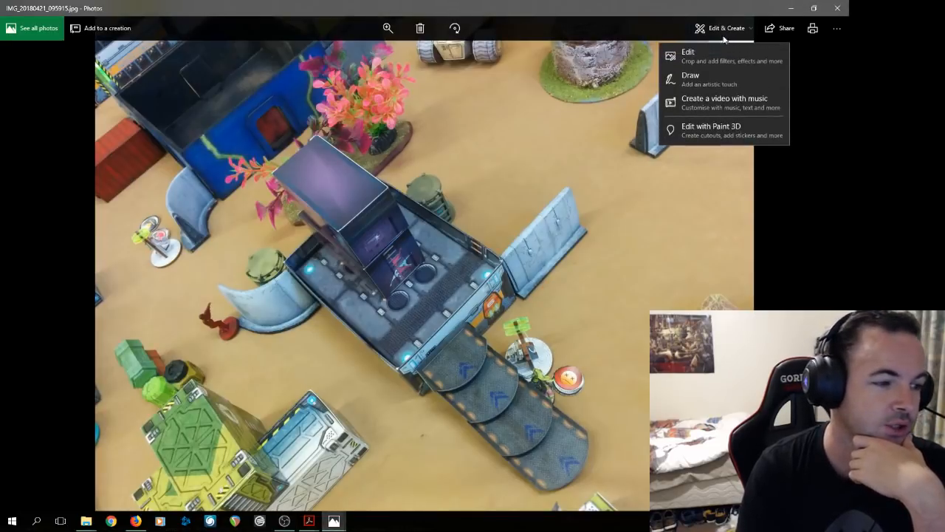
{"action": "left_click", "coordinate": [691, 80]}
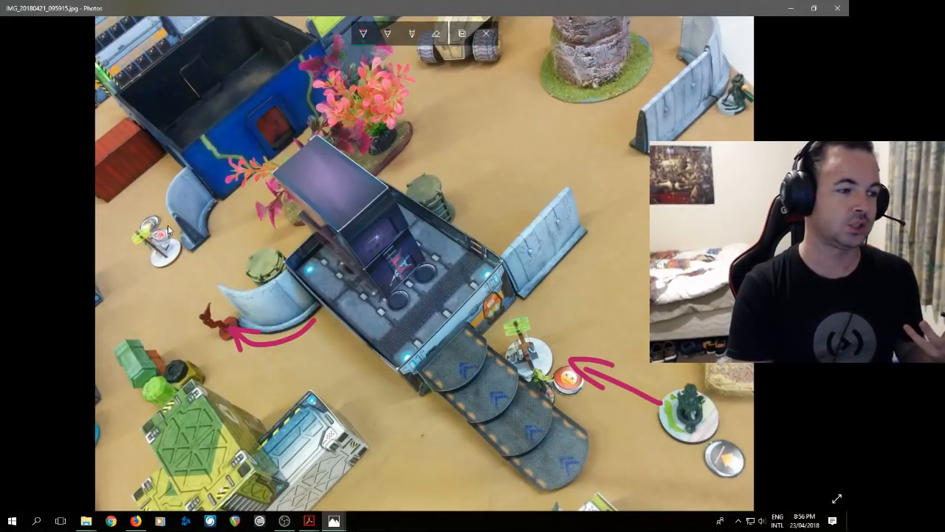
{"action": "mouse_move", "coordinate": [190, 306]}
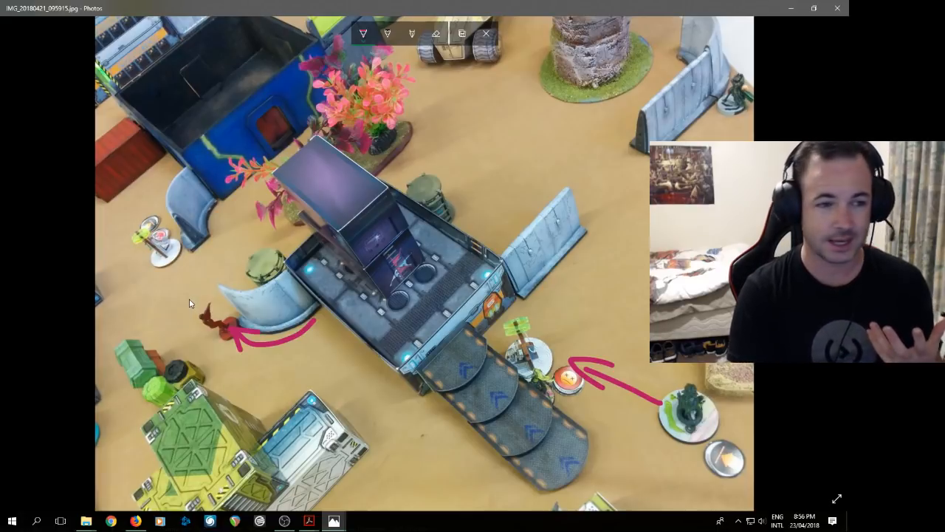
{"action": "left_click_drag", "start_coordinate": [251, 210], "coordinate": [189, 310]}
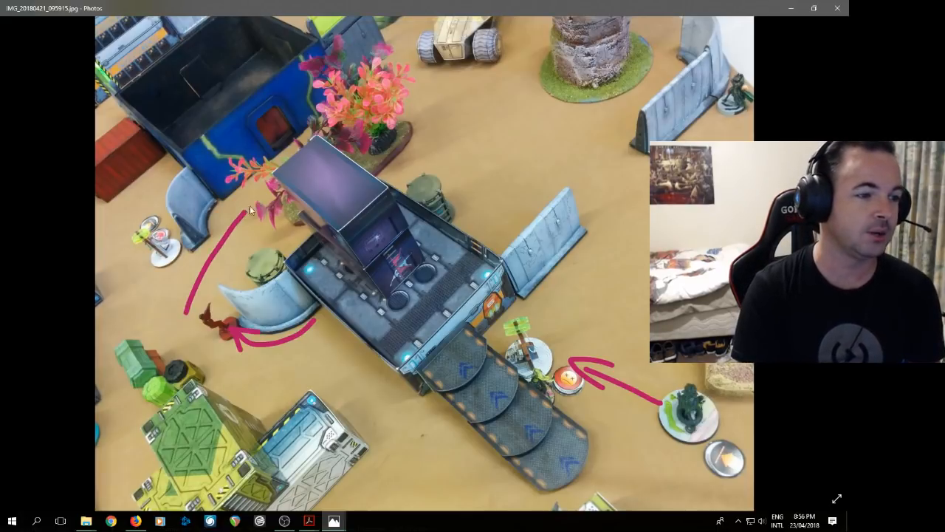
{"action": "left_click_drag", "start_coordinate": [248, 210], "coordinate": [402, 41]}
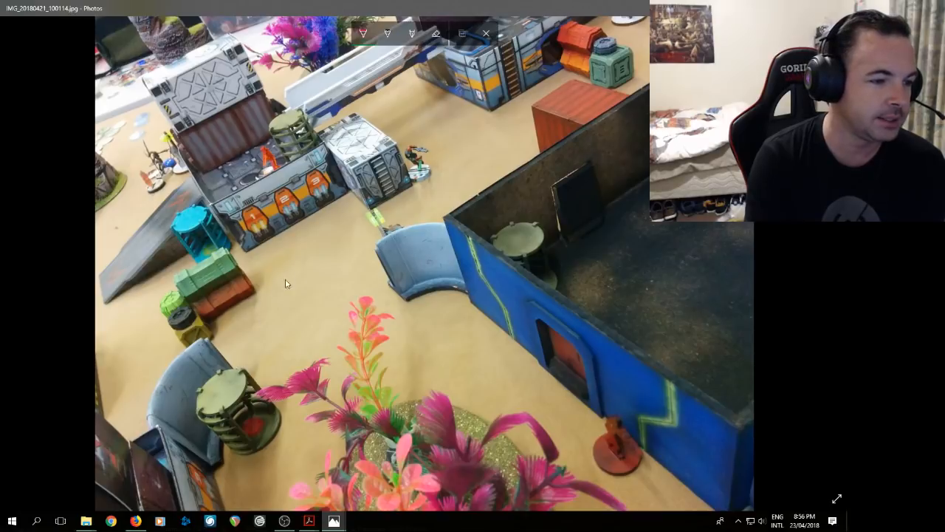
- Circle the figure beside the grey building in pink, then leave without saving
{"action": "left_click_drag", "start_coordinate": [140, 383], "coordinate": [564, 445]}
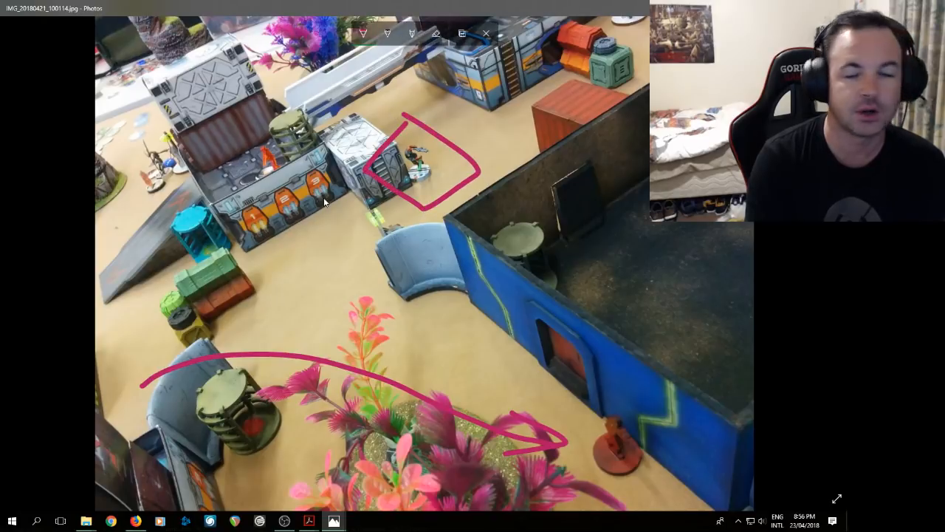
{"action": "mouse_move", "coordinate": [347, 207]}
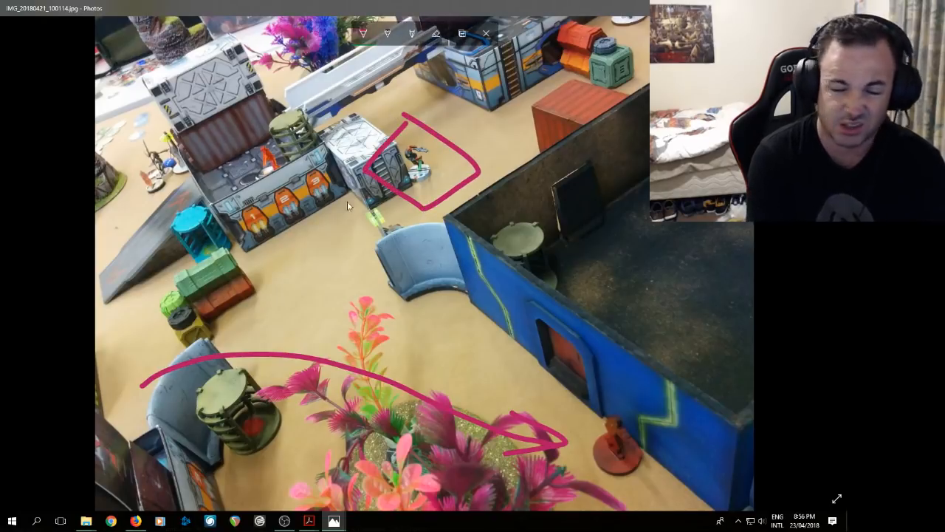
{"action": "left_click", "coordinate": [486, 34]}
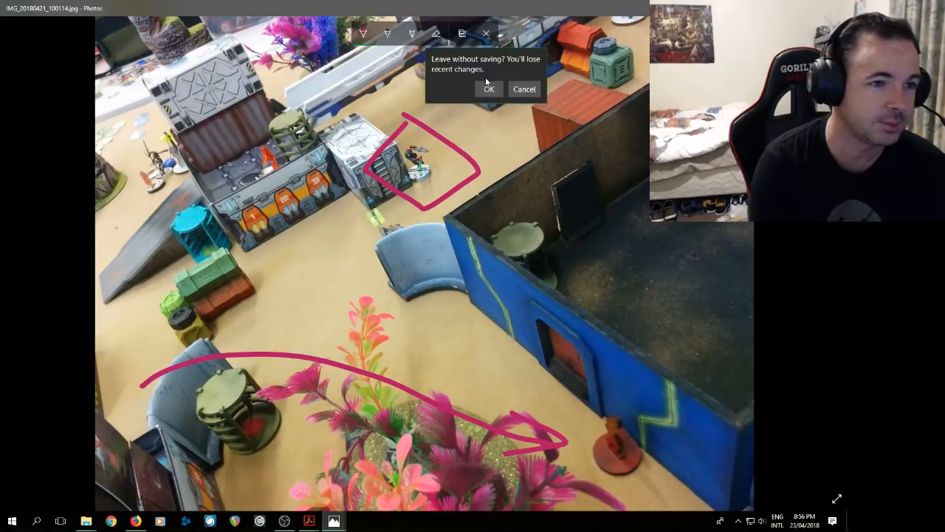
{"action": "left_click", "coordinate": [489, 89]}
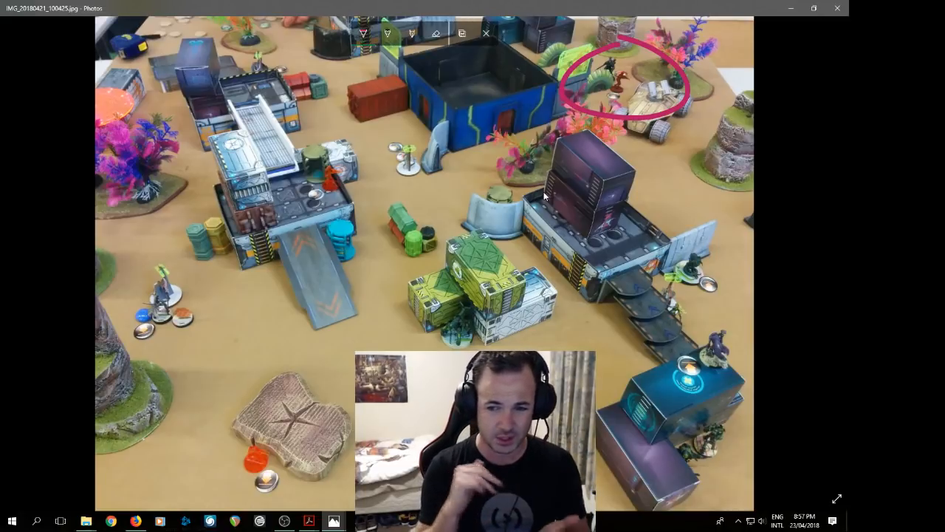
{"action": "mouse_move", "coordinate": [331, 253]}
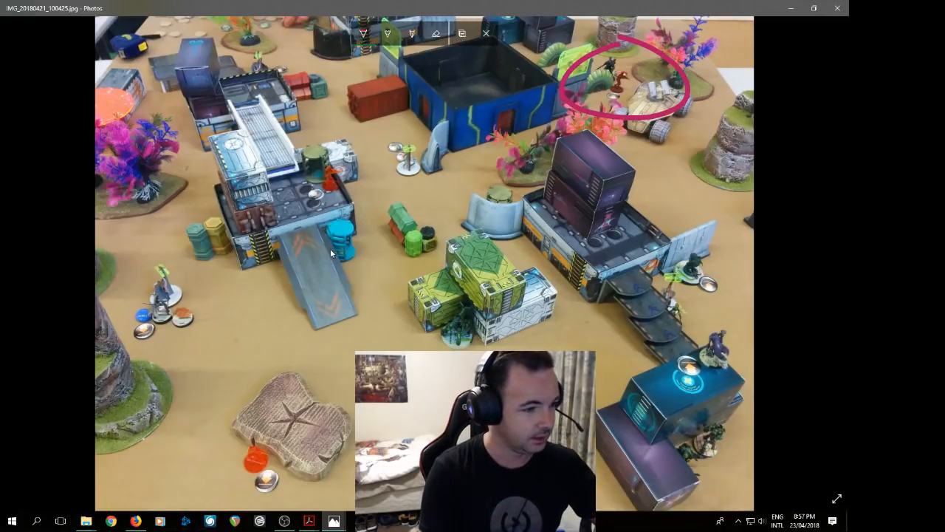
- Mark a unit's position on the wide table shot with pink ink
{"action": "left_click_drag", "start_coordinate": [162, 266], "coordinate": [162, 340]}
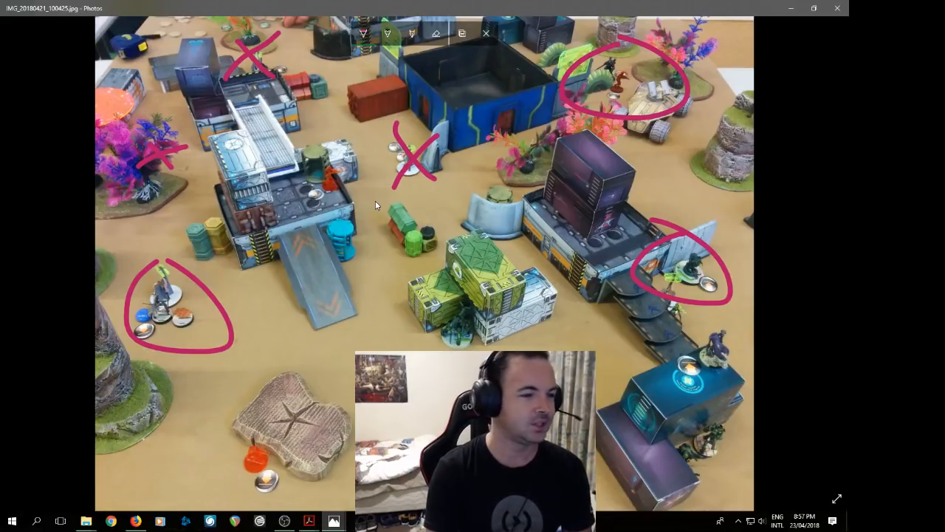
{"action": "mouse_move", "coordinate": [619, 95]}
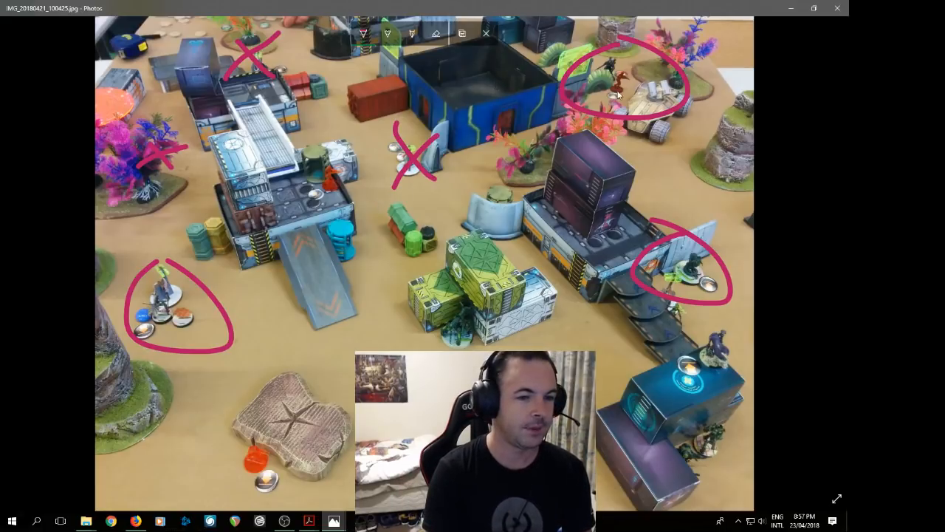
{"action": "mouse_move", "coordinate": [372, 295]}
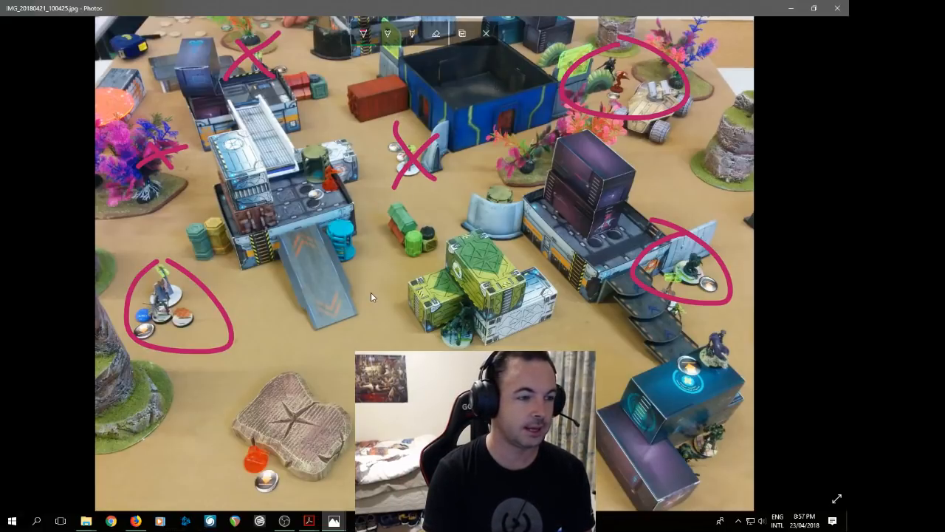
{"action": "mouse_move", "coordinate": [688, 195]}
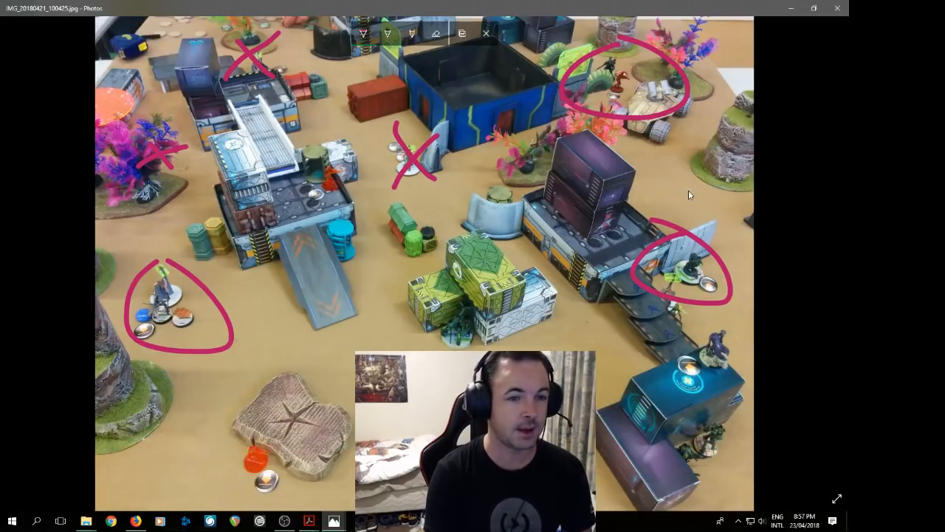
{"action": "mouse_move", "coordinate": [641, 162]}
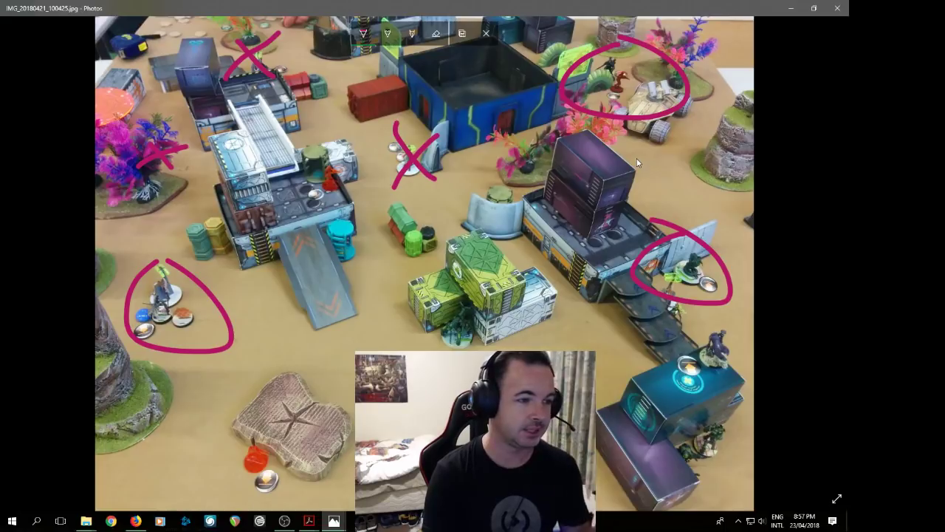
{"action": "mouse_move", "coordinate": [607, 51]}
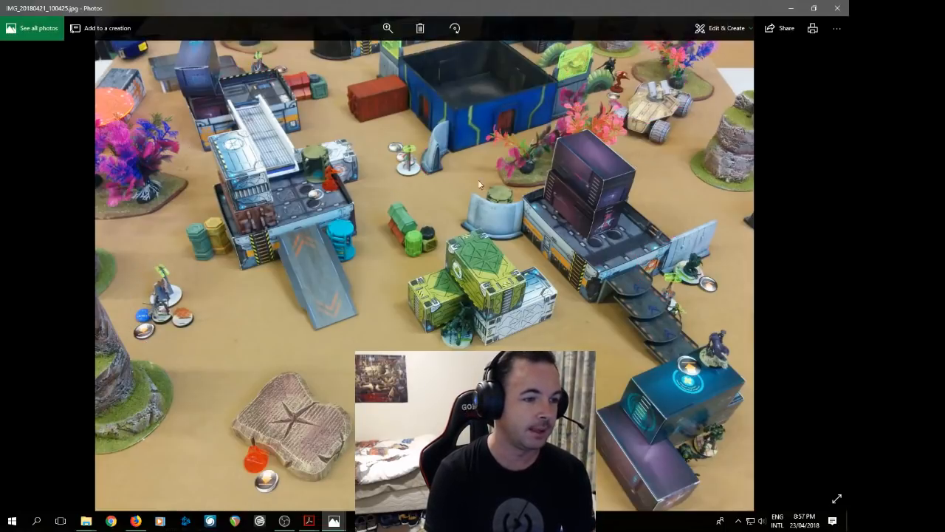
{"action": "mouse_move", "coordinate": [466, 221]}
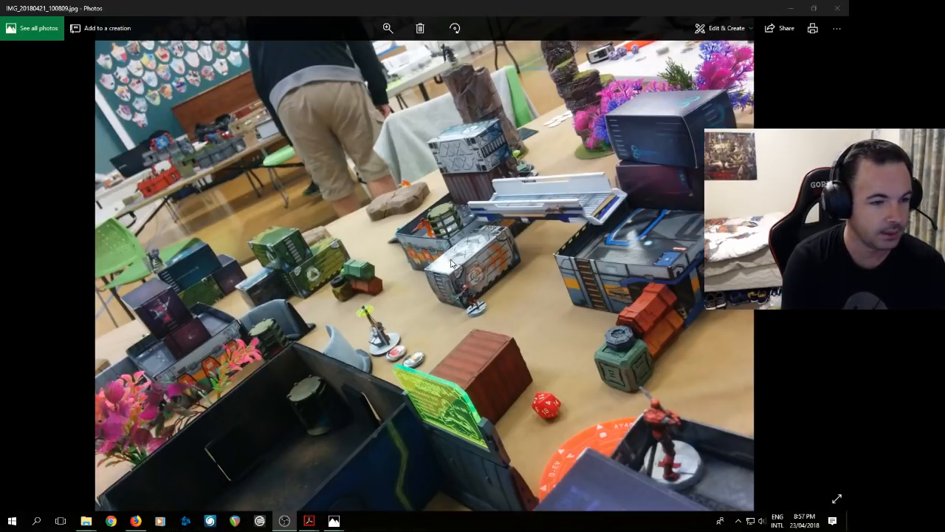
{"action": "mouse_move", "coordinate": [493, 17]}
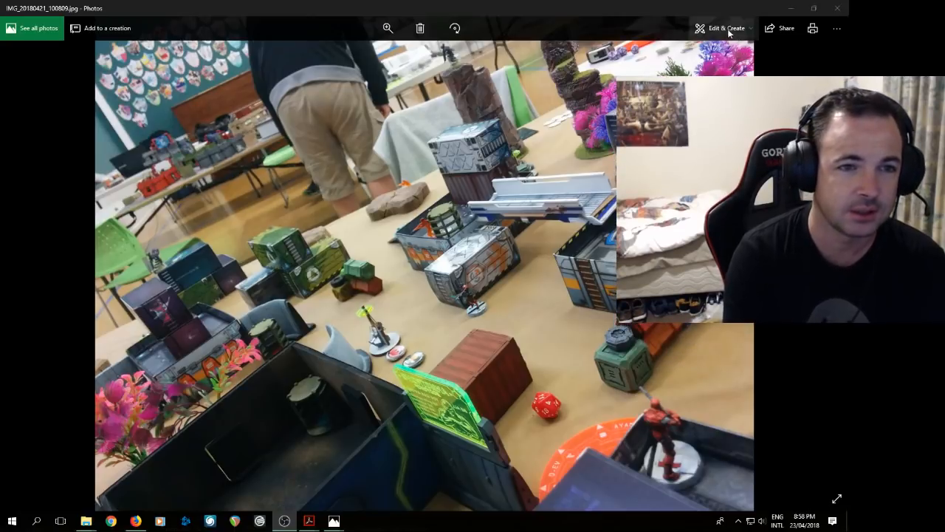
- Bring up the Edit & Create options for the close-up battle photo
{"action": "left_click", "coordinate": [727, 29]}
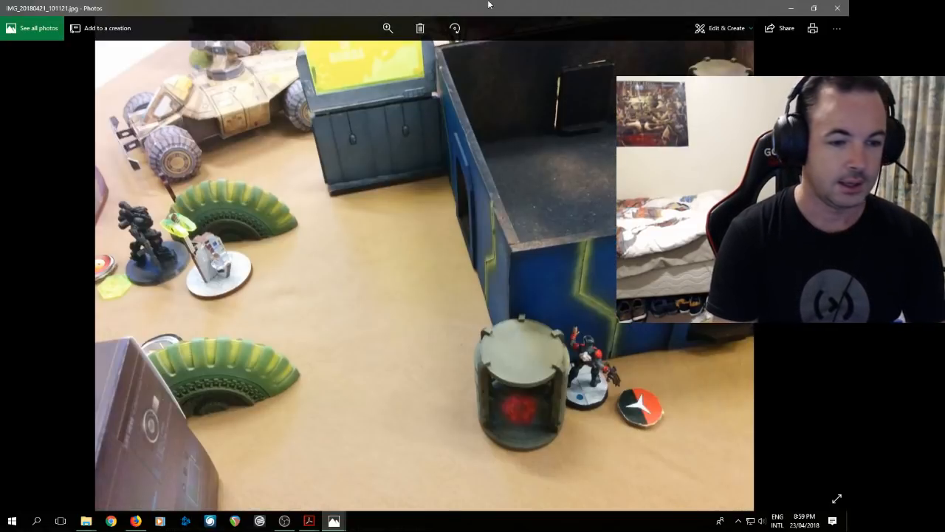
{"action": "mouse_move", "coordinate": [538, 161]}
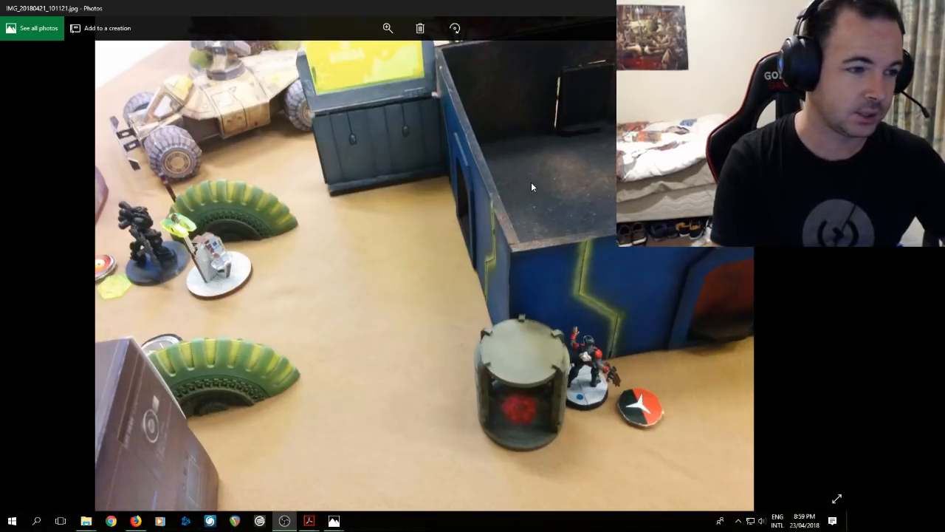
{"action": "mouse_move", "coordinate": [547, 229]}
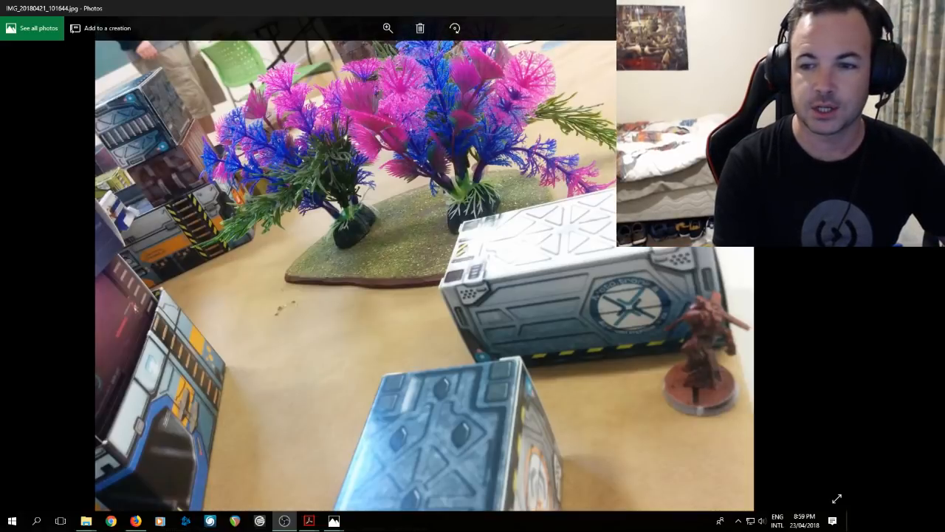
{"action": "mouse_move", "coordinate": [649, 391]}
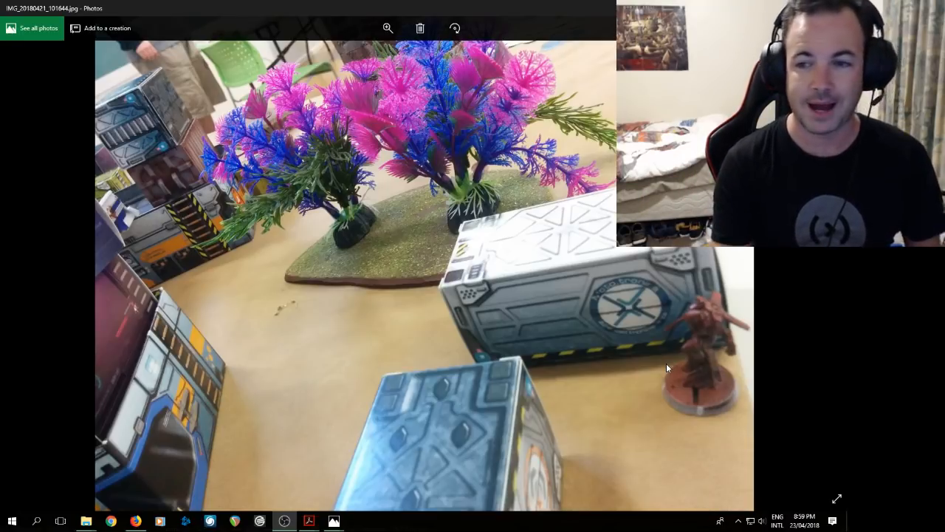
{"action": "mouse_move", "coordinate": [440, 309]}
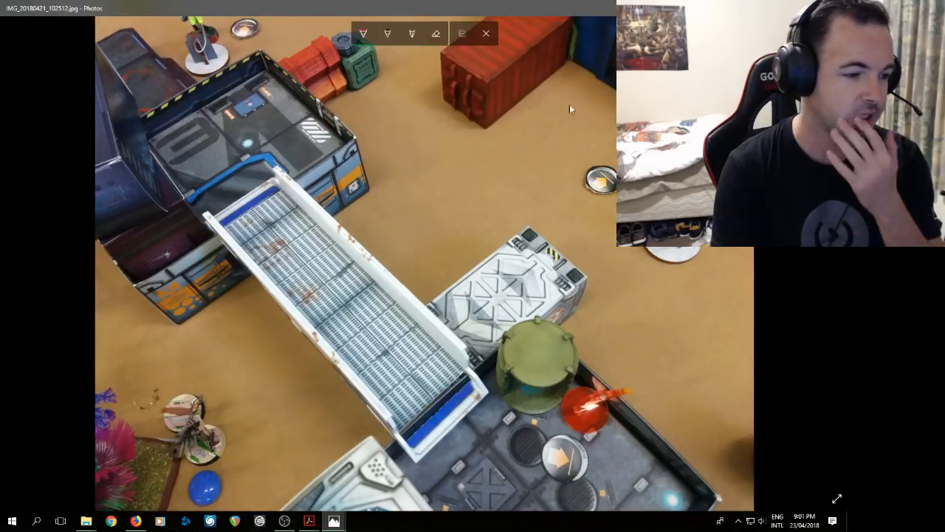
- Draw a pink line across the walkway to the grey container, with a second stroke
{"action": "left_click_drag", "start_coordinate": [220, 387], "coordinate": [538, 264]}
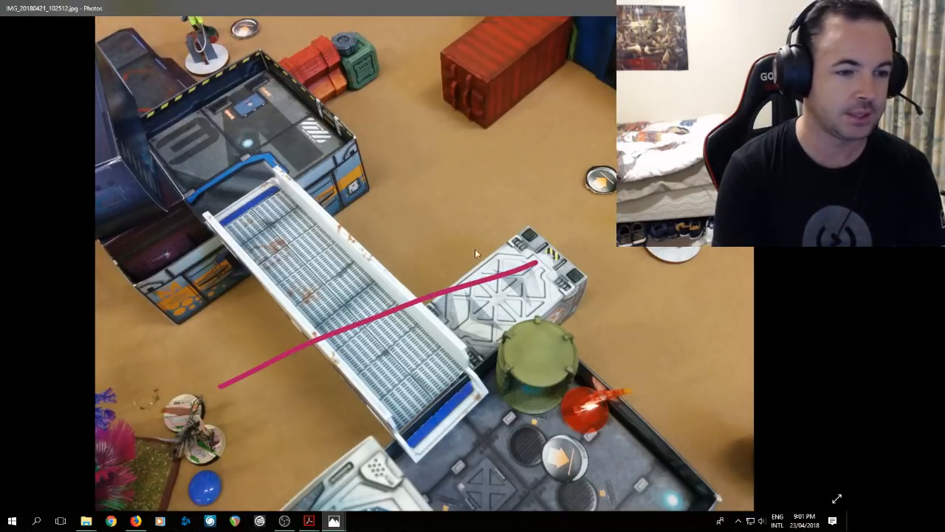
{"action": "left_click_drag", "start_coordinate": [605, 221], "coordinate": [472, 243]}
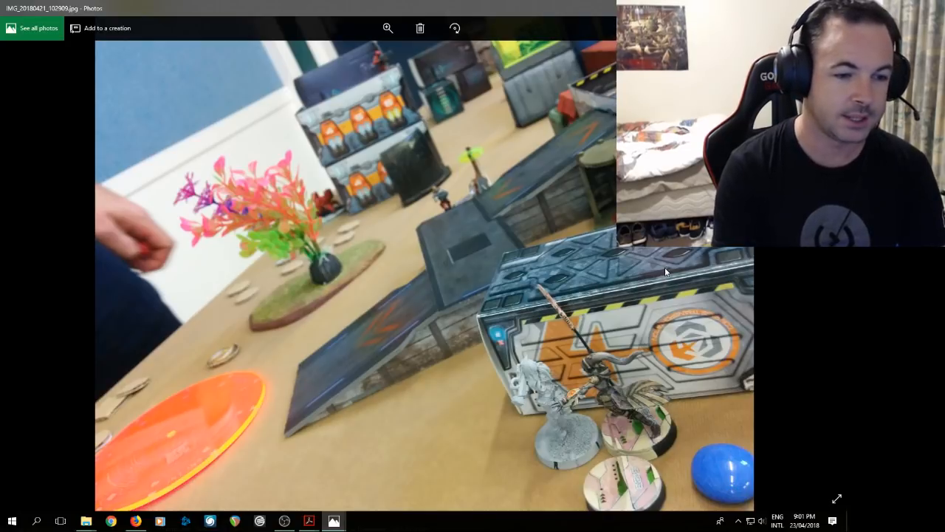
{"action": "mouse_move", "coordinate": [545, 198]}
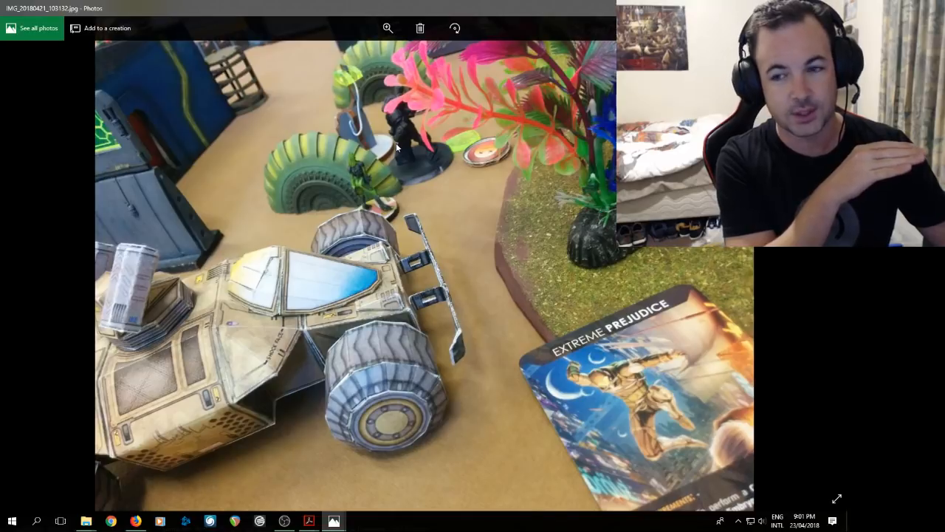
{"action": "mouse_move", "coordinate": [475, 242]}
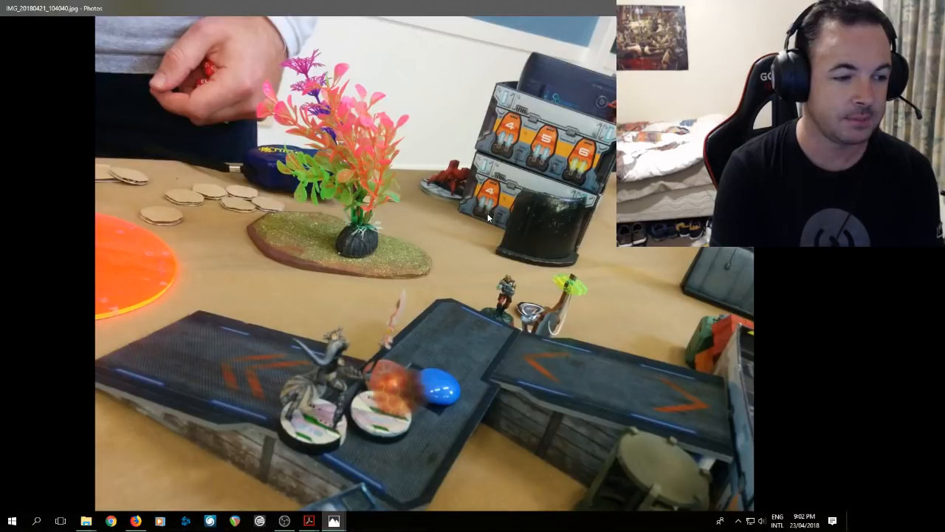
{"action": "mouse_move", "coordinate": [465, 230]}
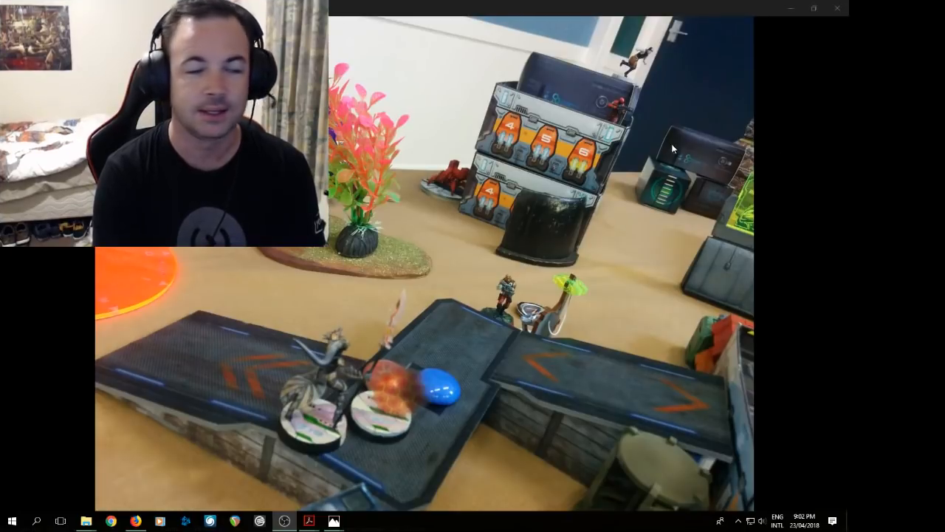
{"action": "mouse_move", "coordinate": [378, 217]}
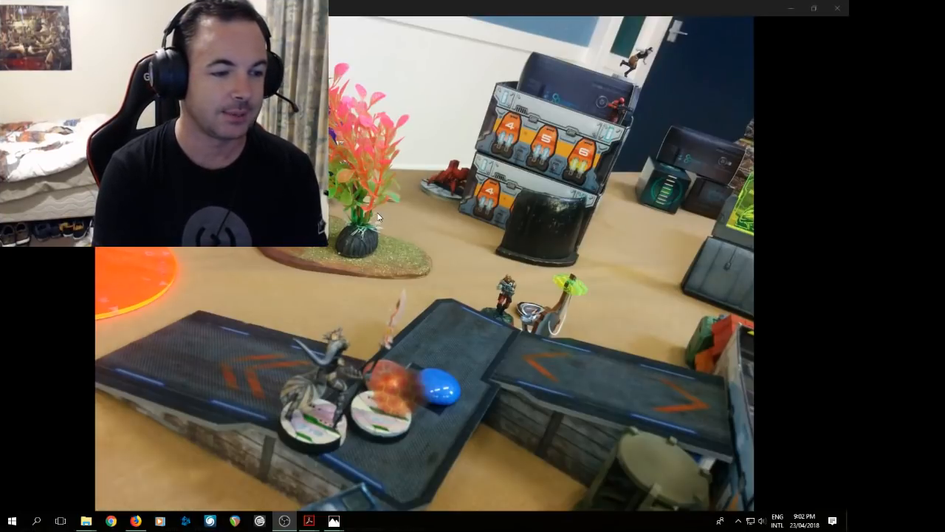